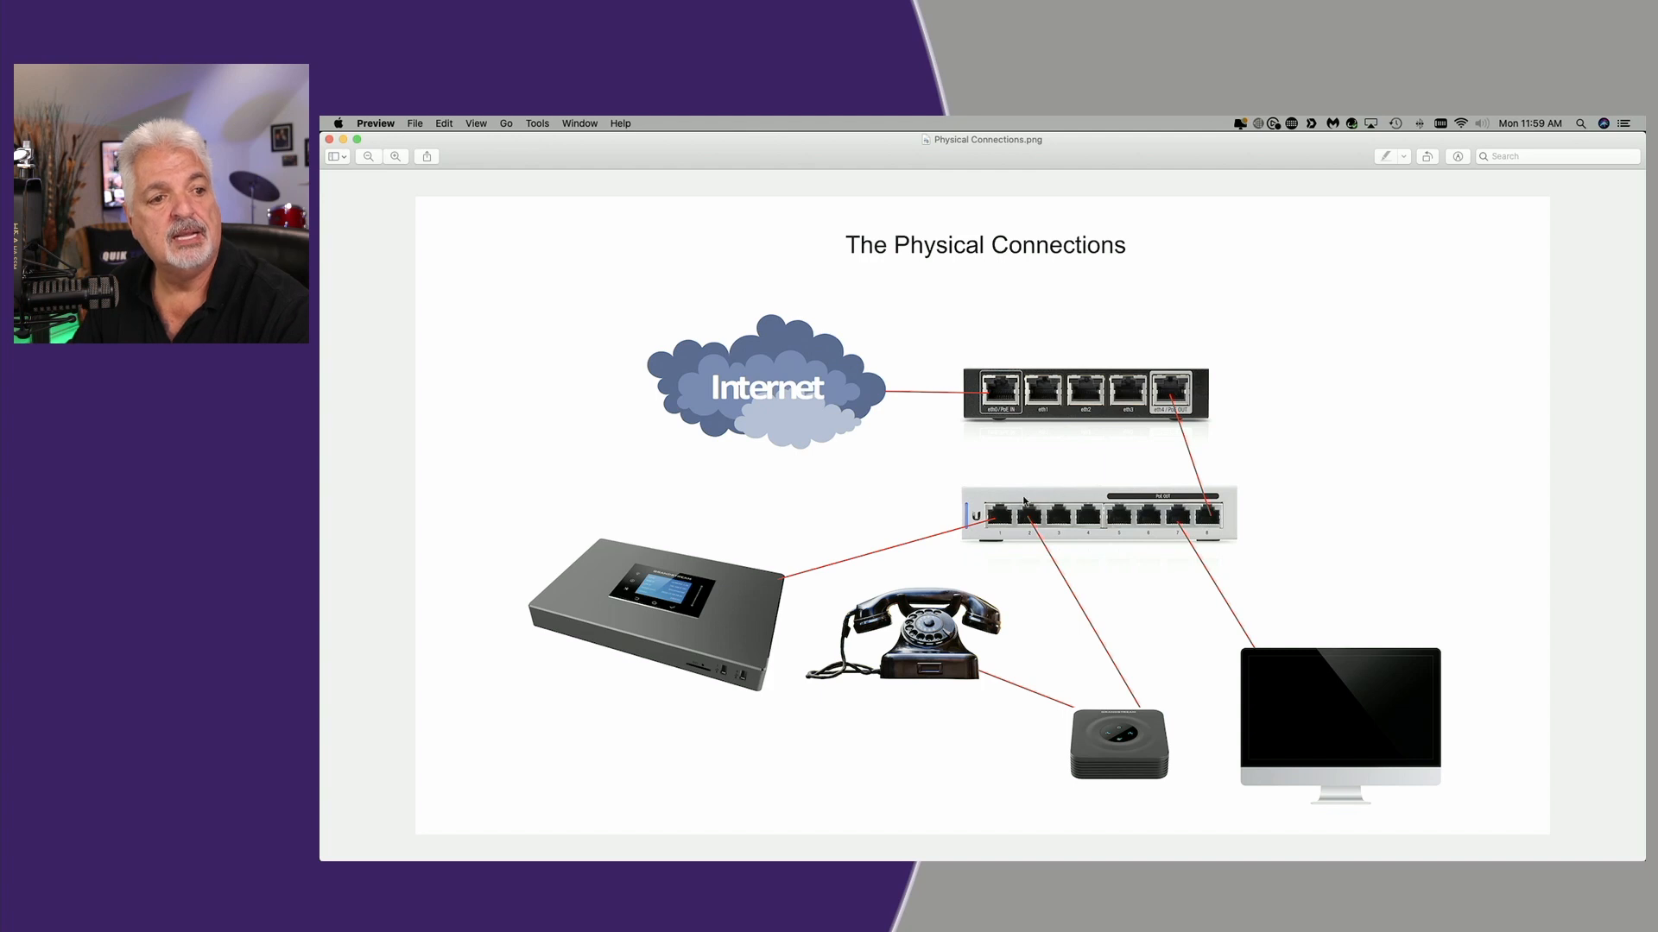
pyautogui.moveTo(1175, 431)
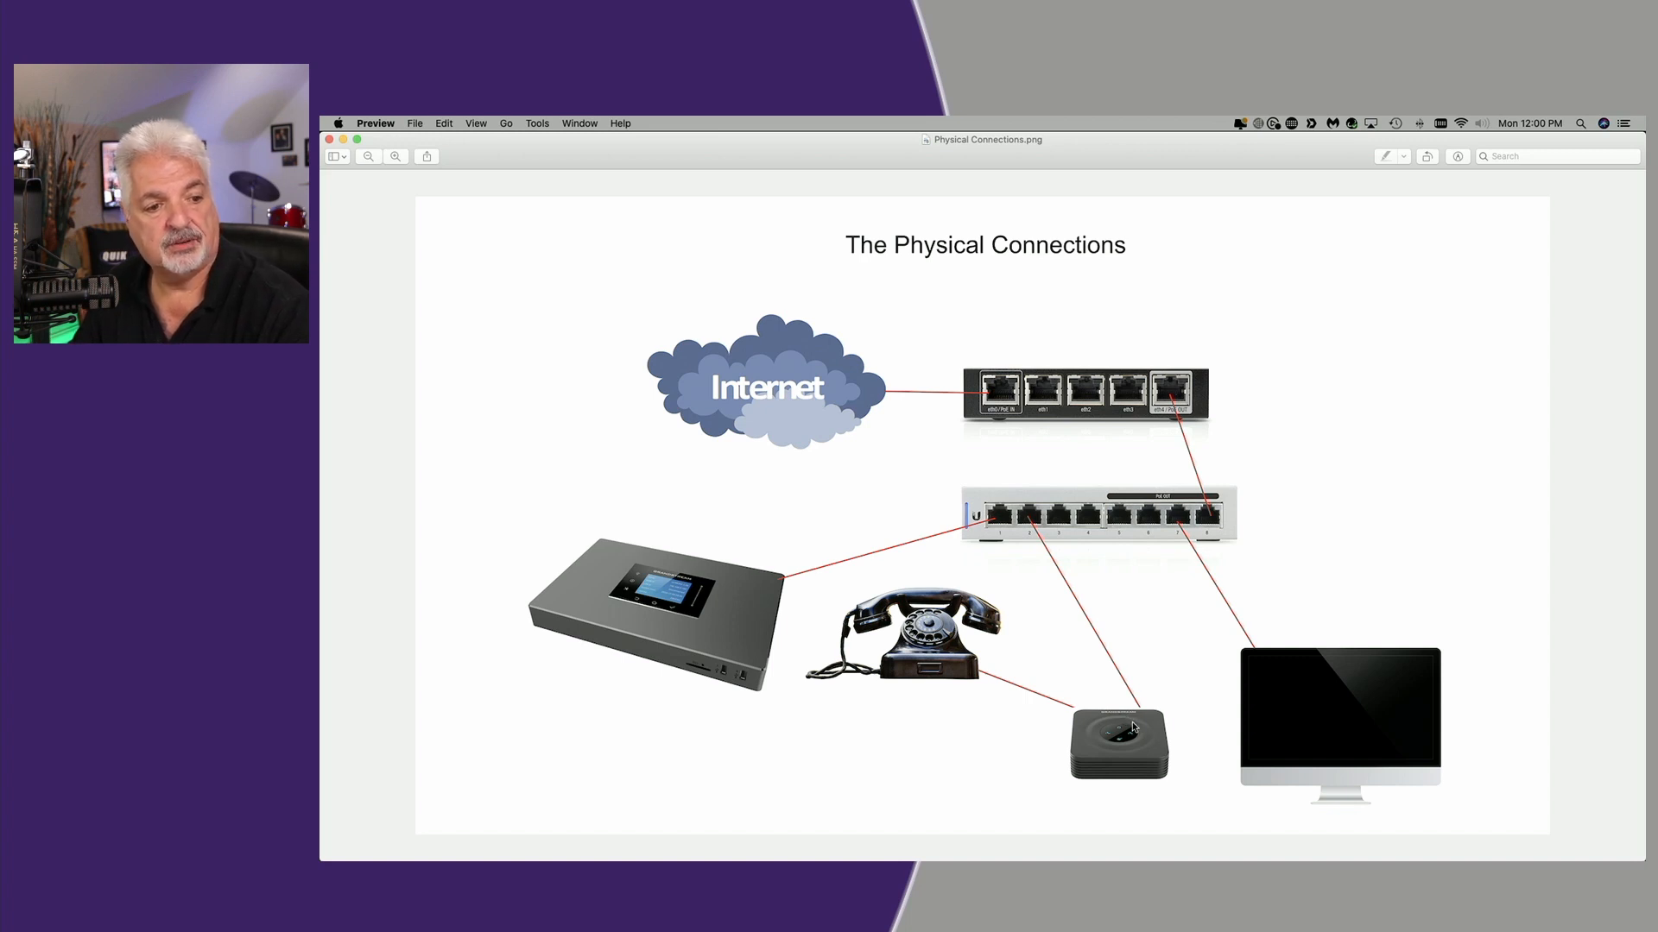
pyautogui.moveTo(1129, 694)
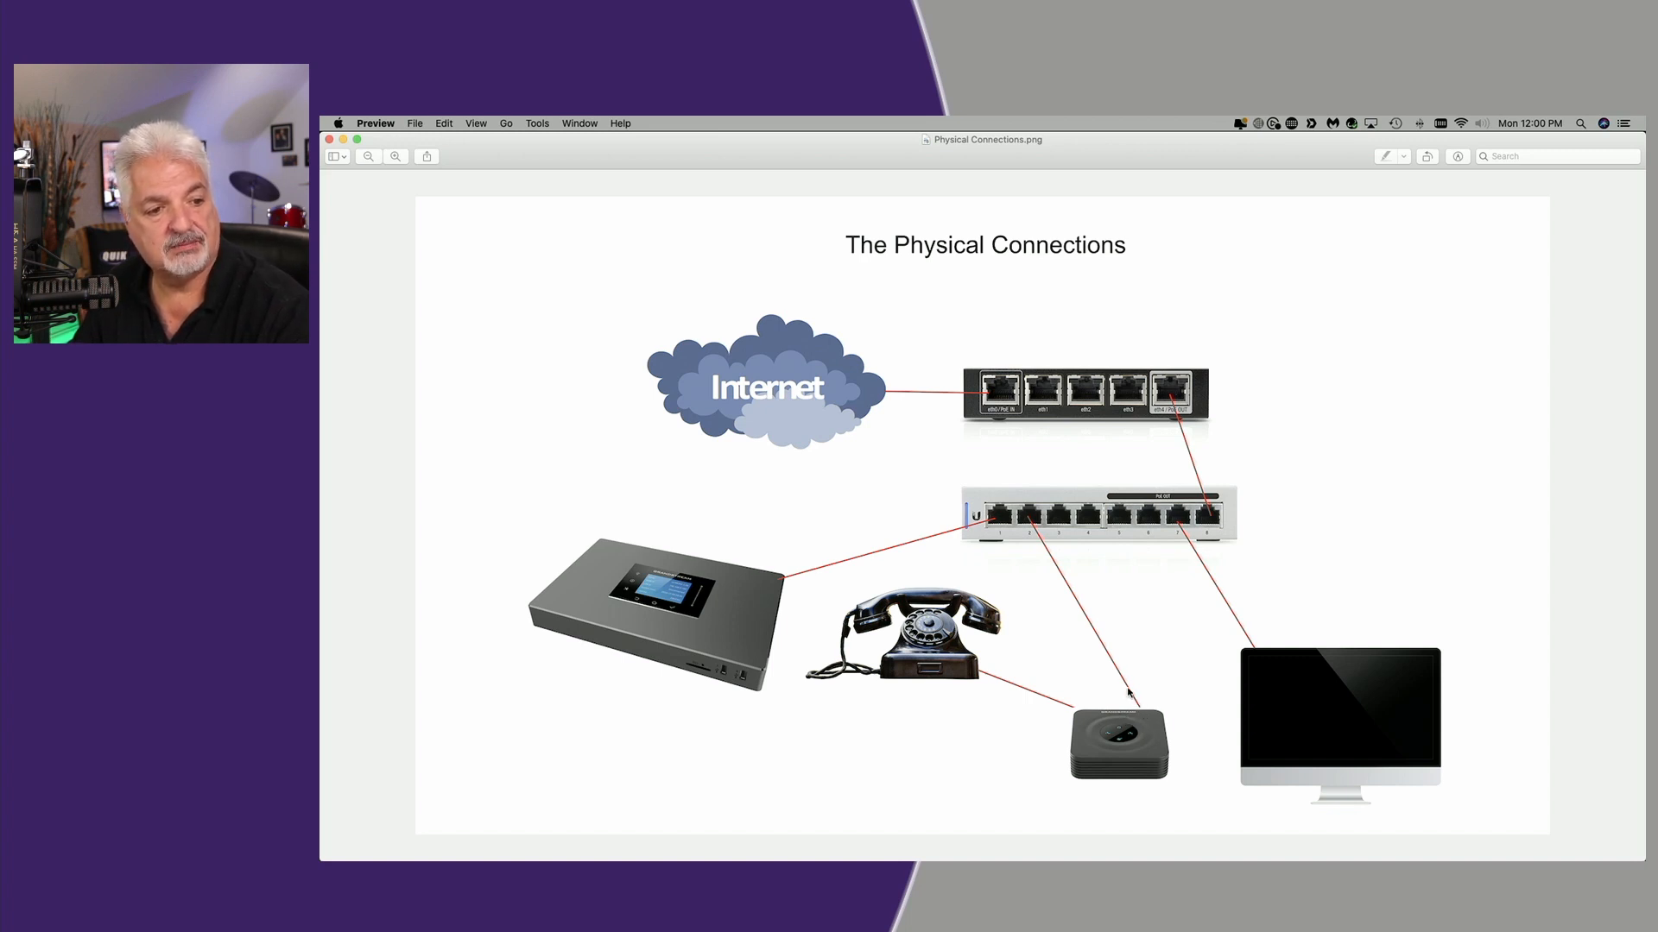
pyautogui.moveTo(1027, 514)
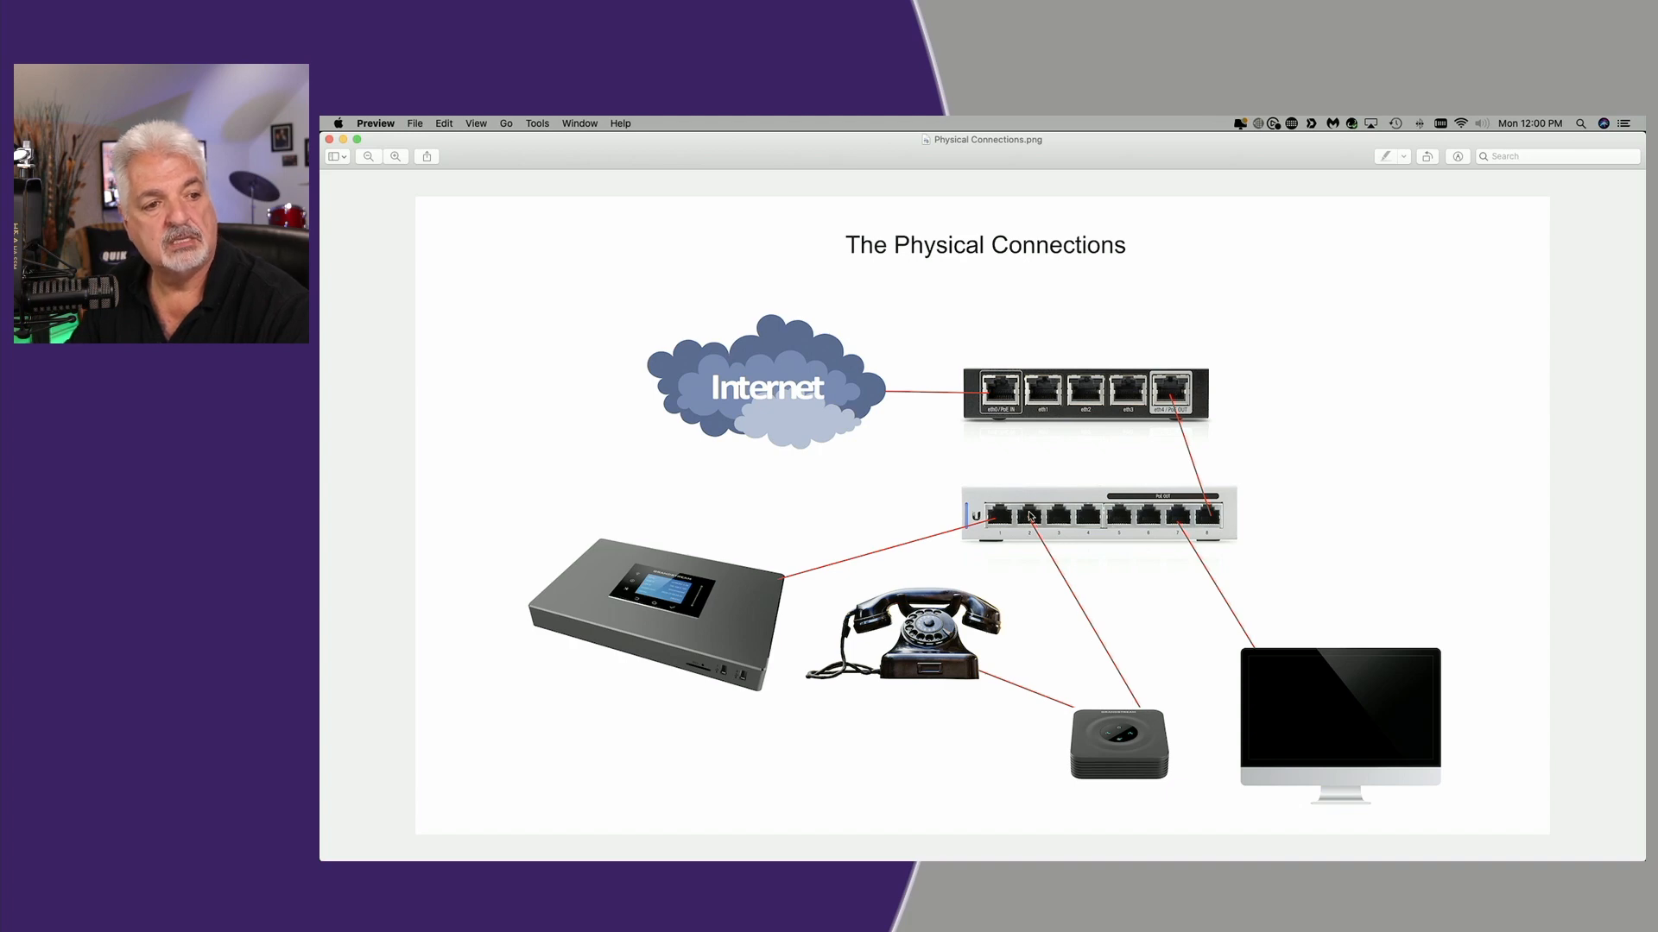
pyautogui.moveTo(1066, 594)
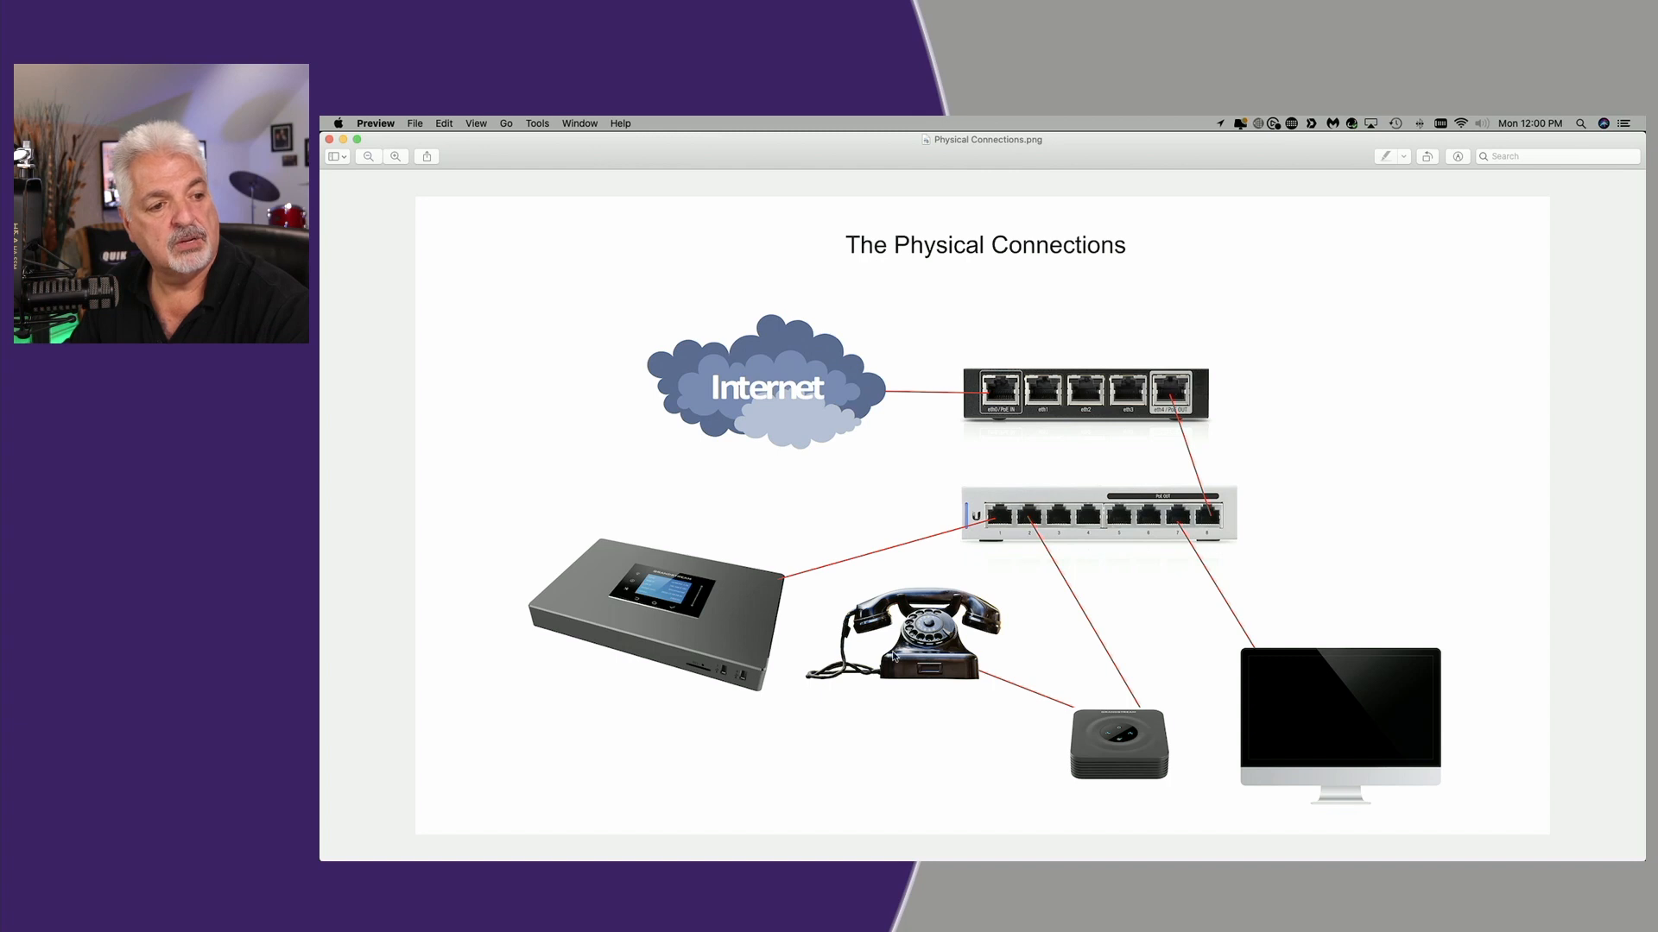
pyautogui.moveTo(931, 642)
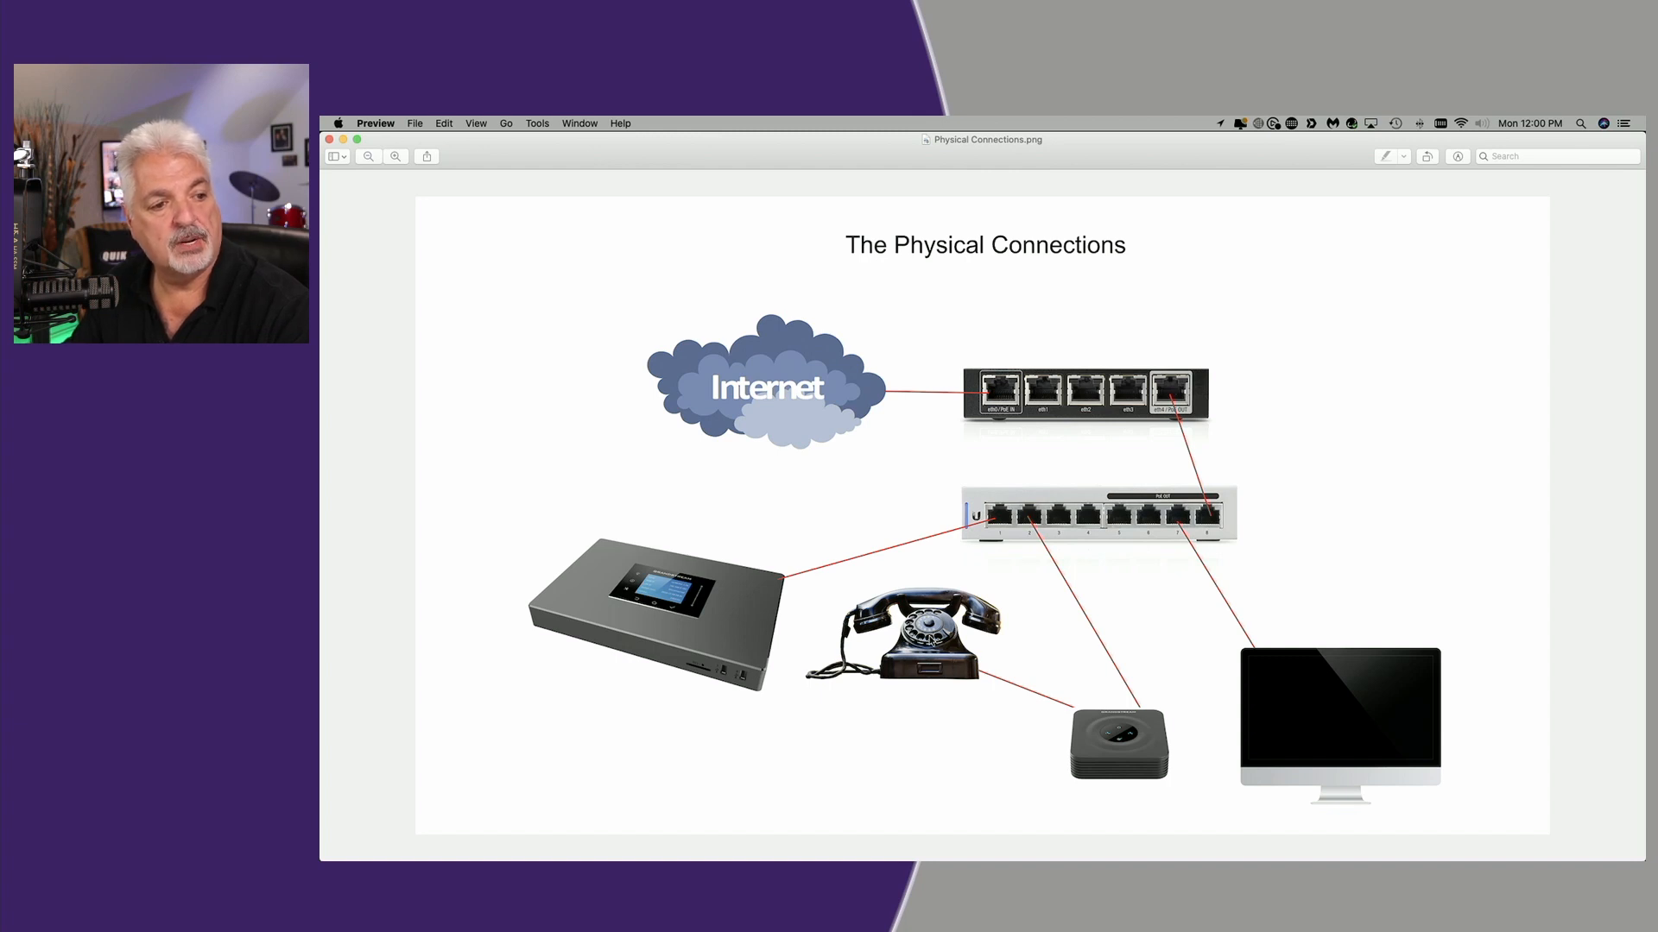
pyautogui.moveTo(1094, 723)
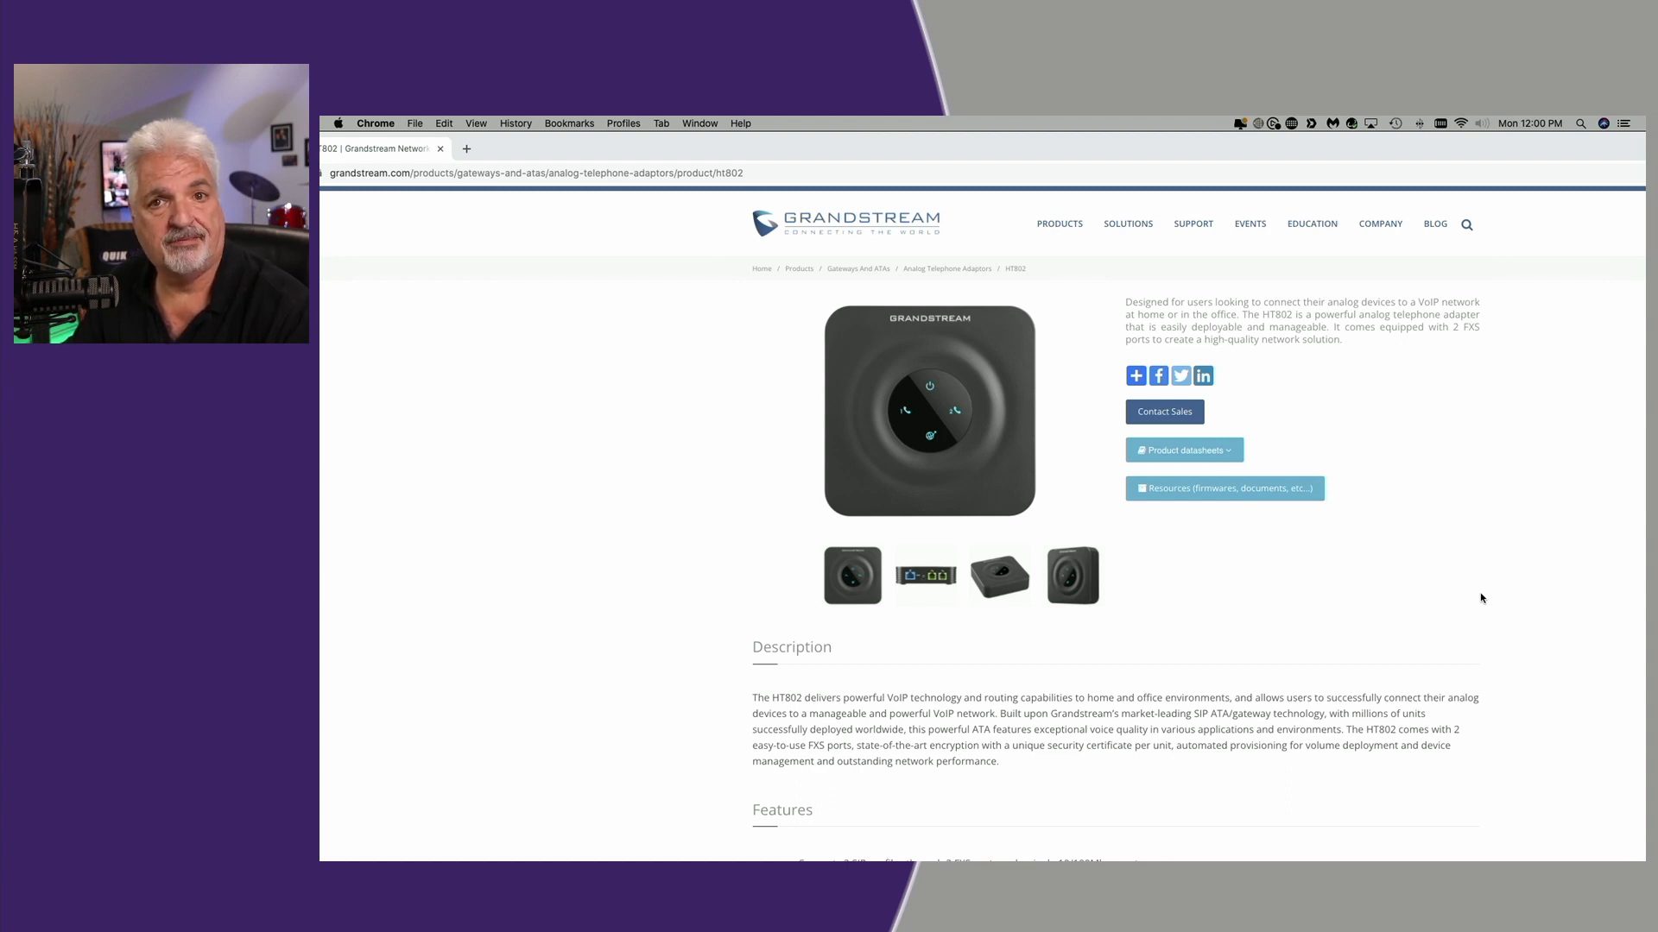
pyautogui.moveTo(1421, 604)
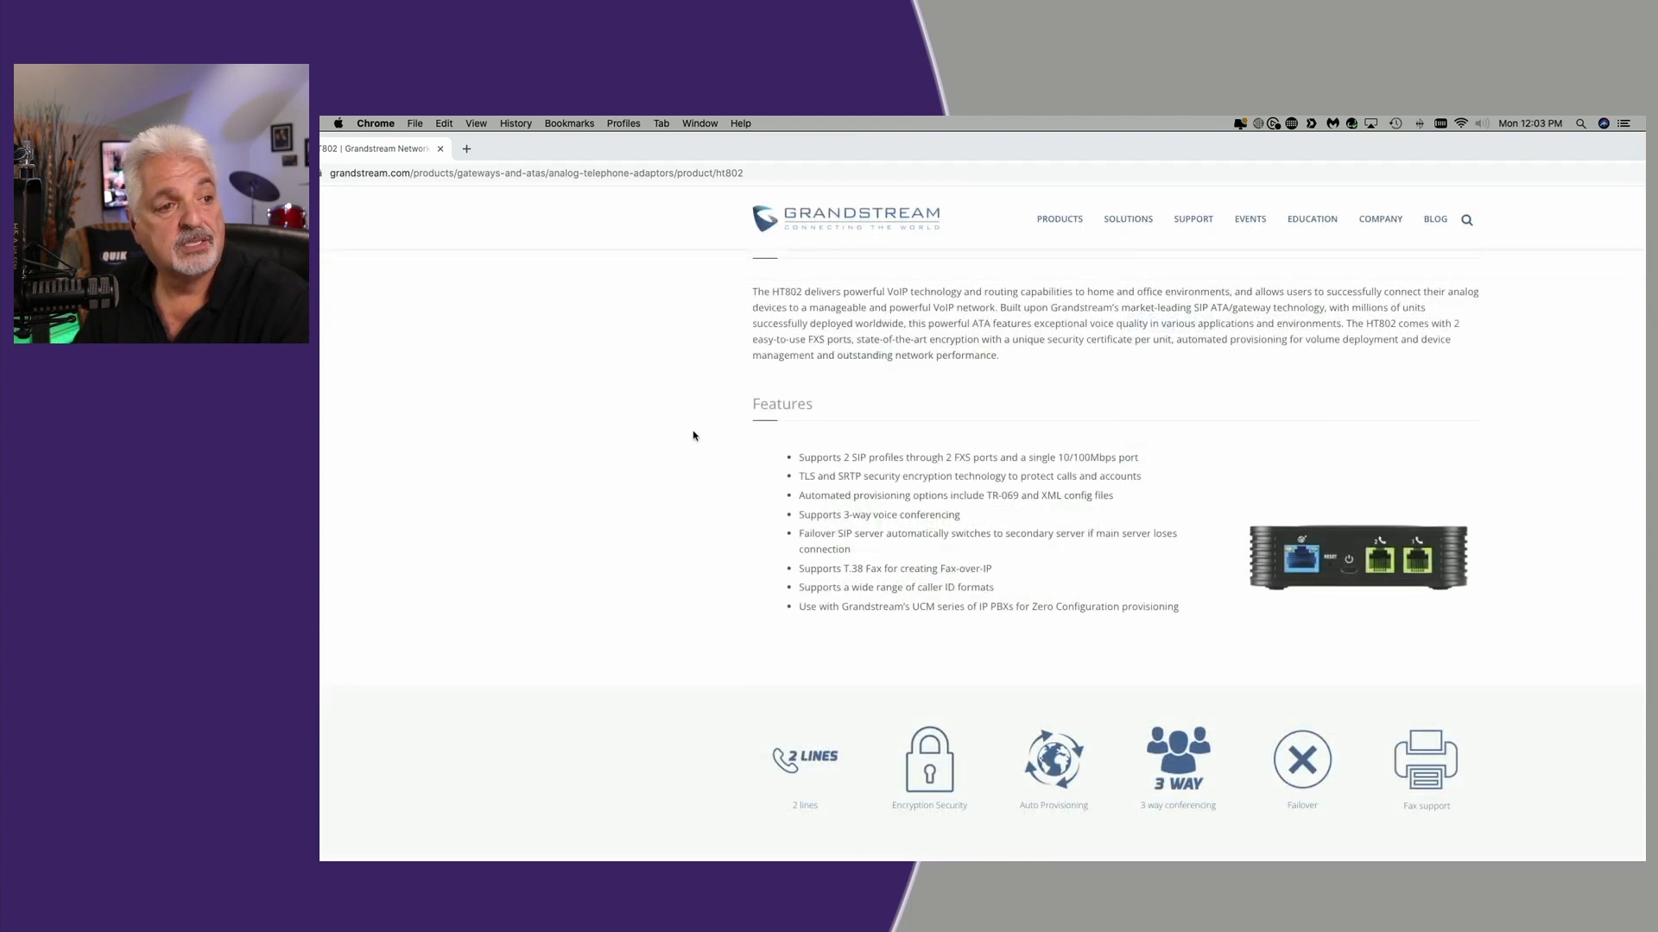
pyautogui.moveTo(824, 476)
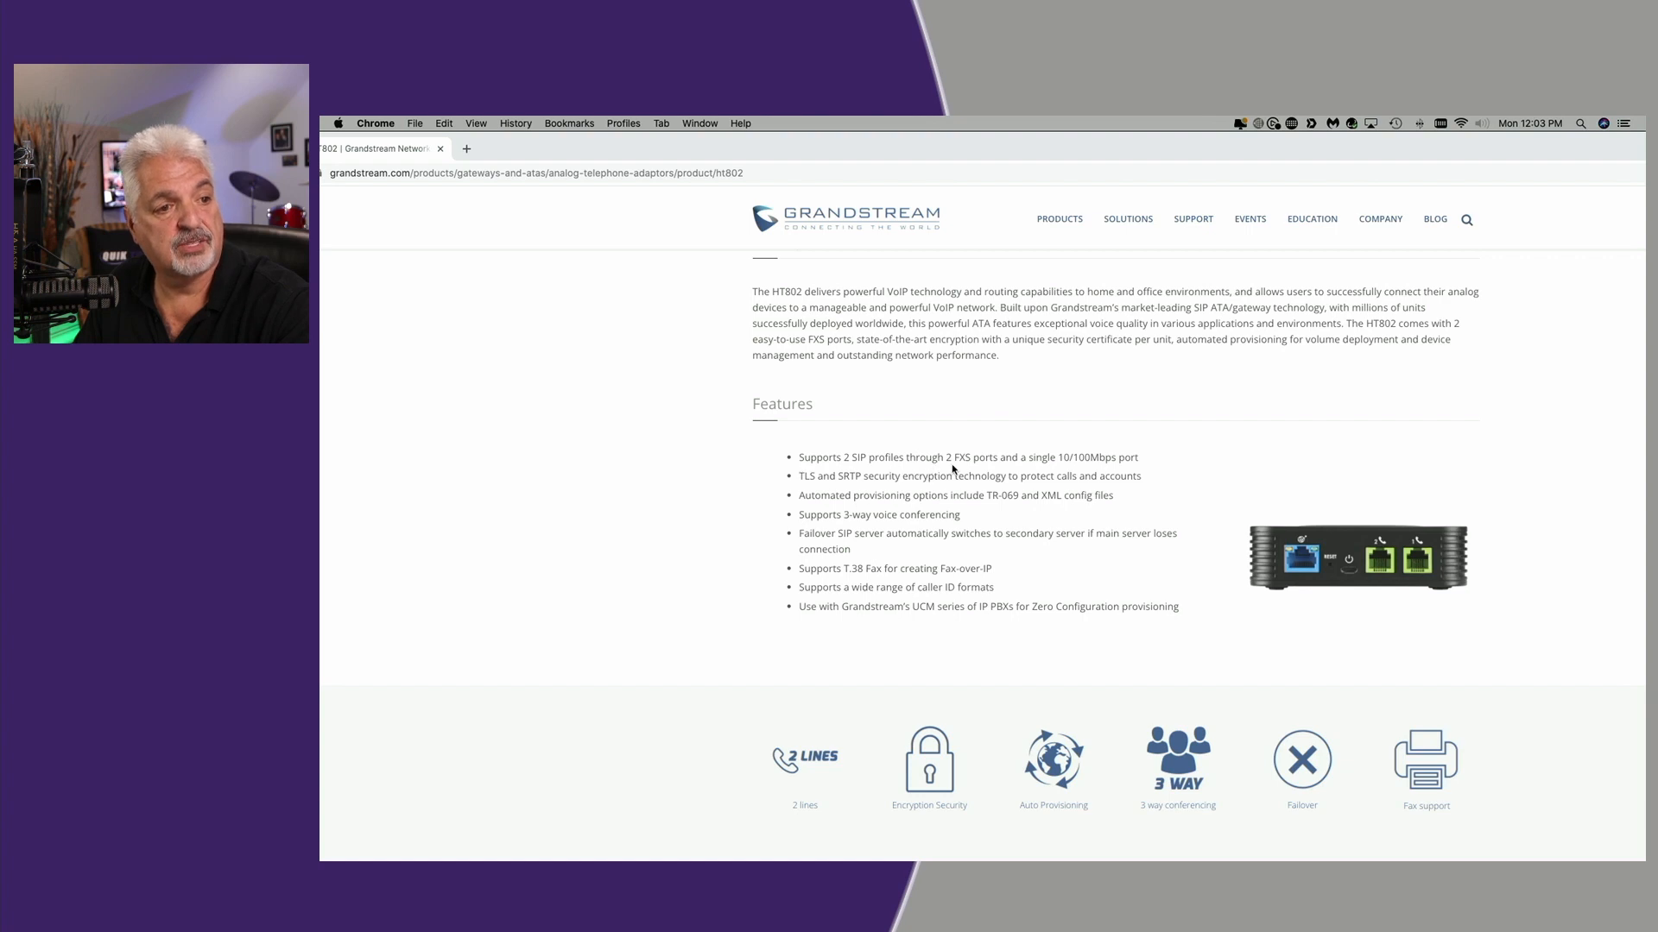
pyautogui.moveTo(1001, 470)
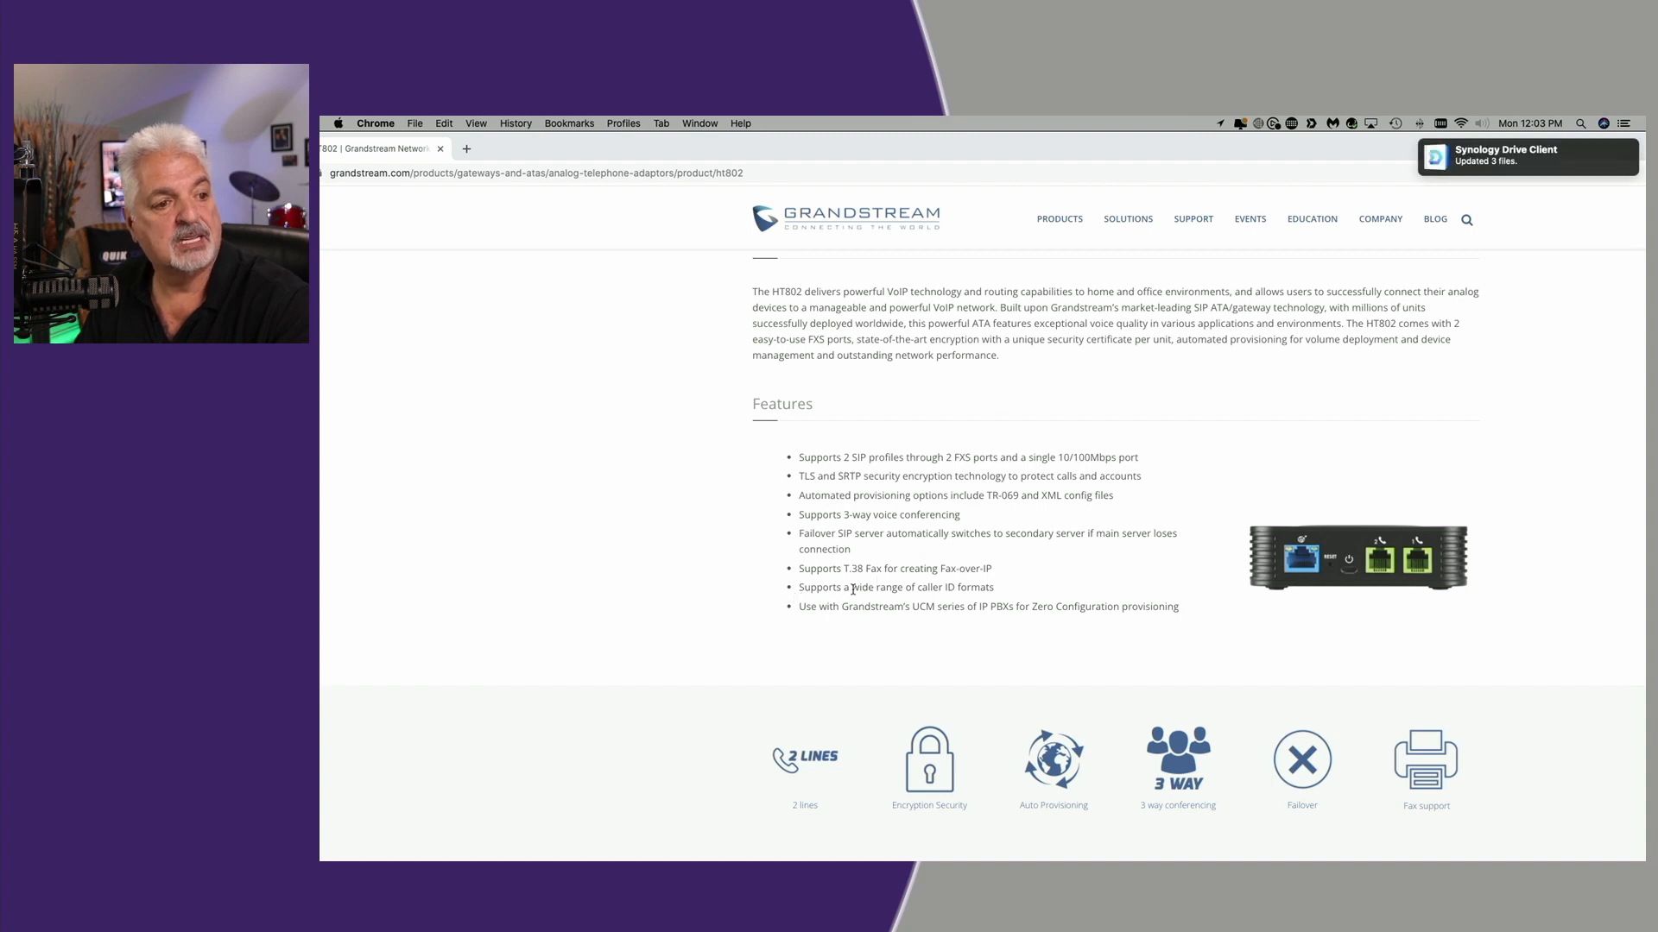
pyautogui.moveTo(1008, 593)
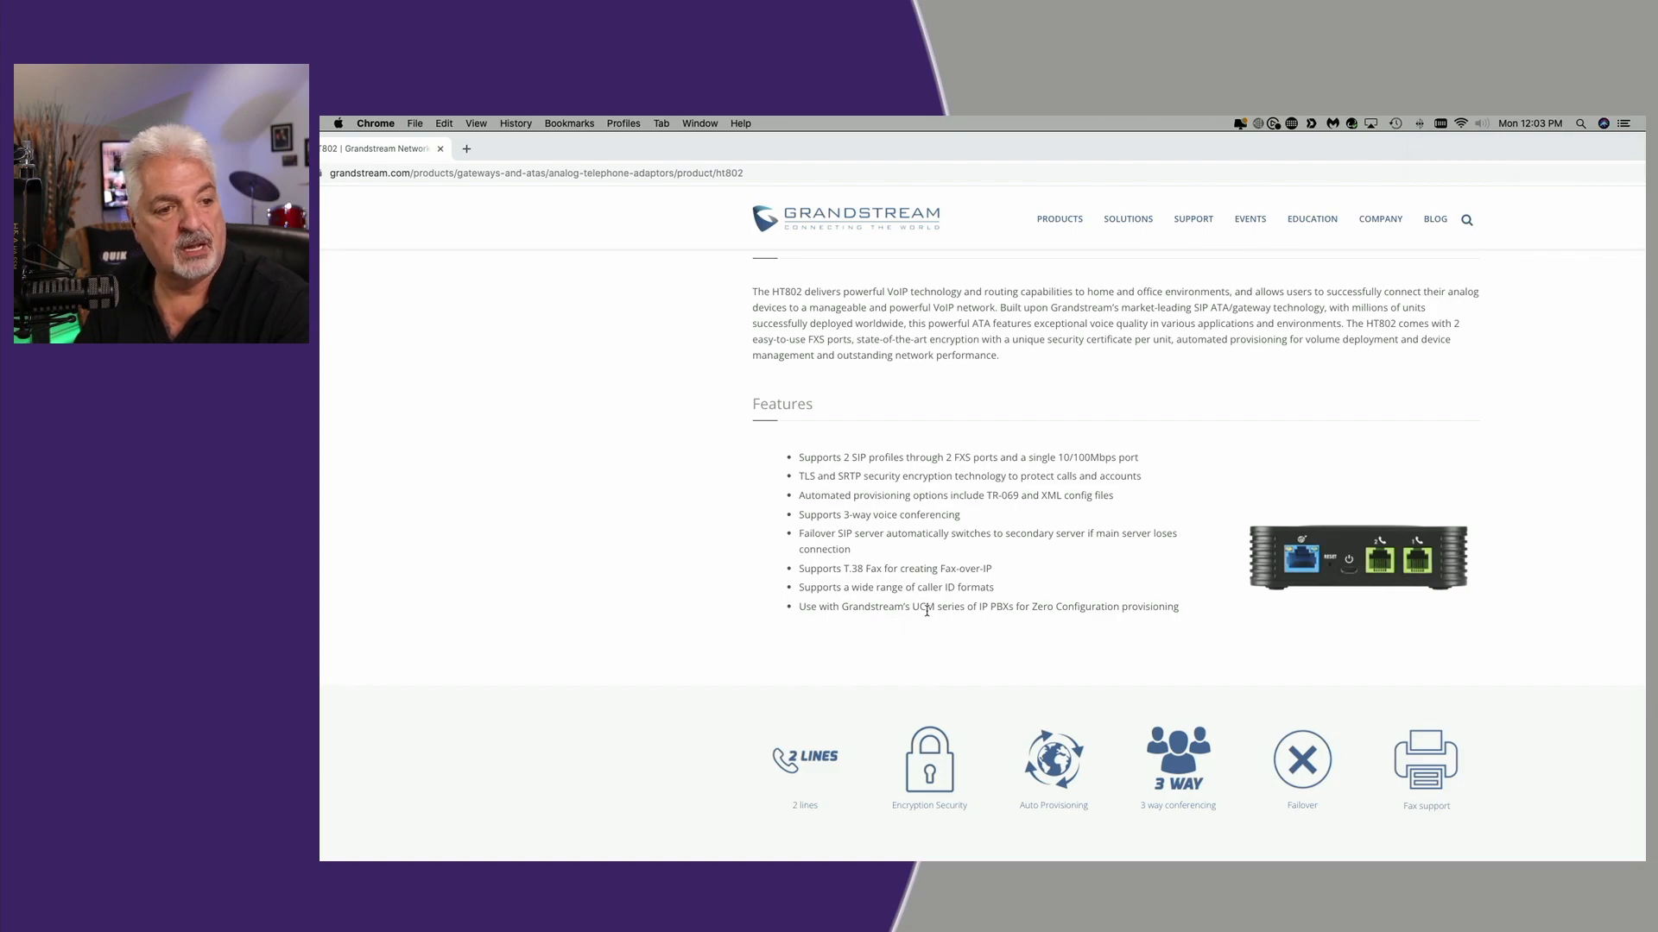
pyautogui.moveTo(1039, 625)
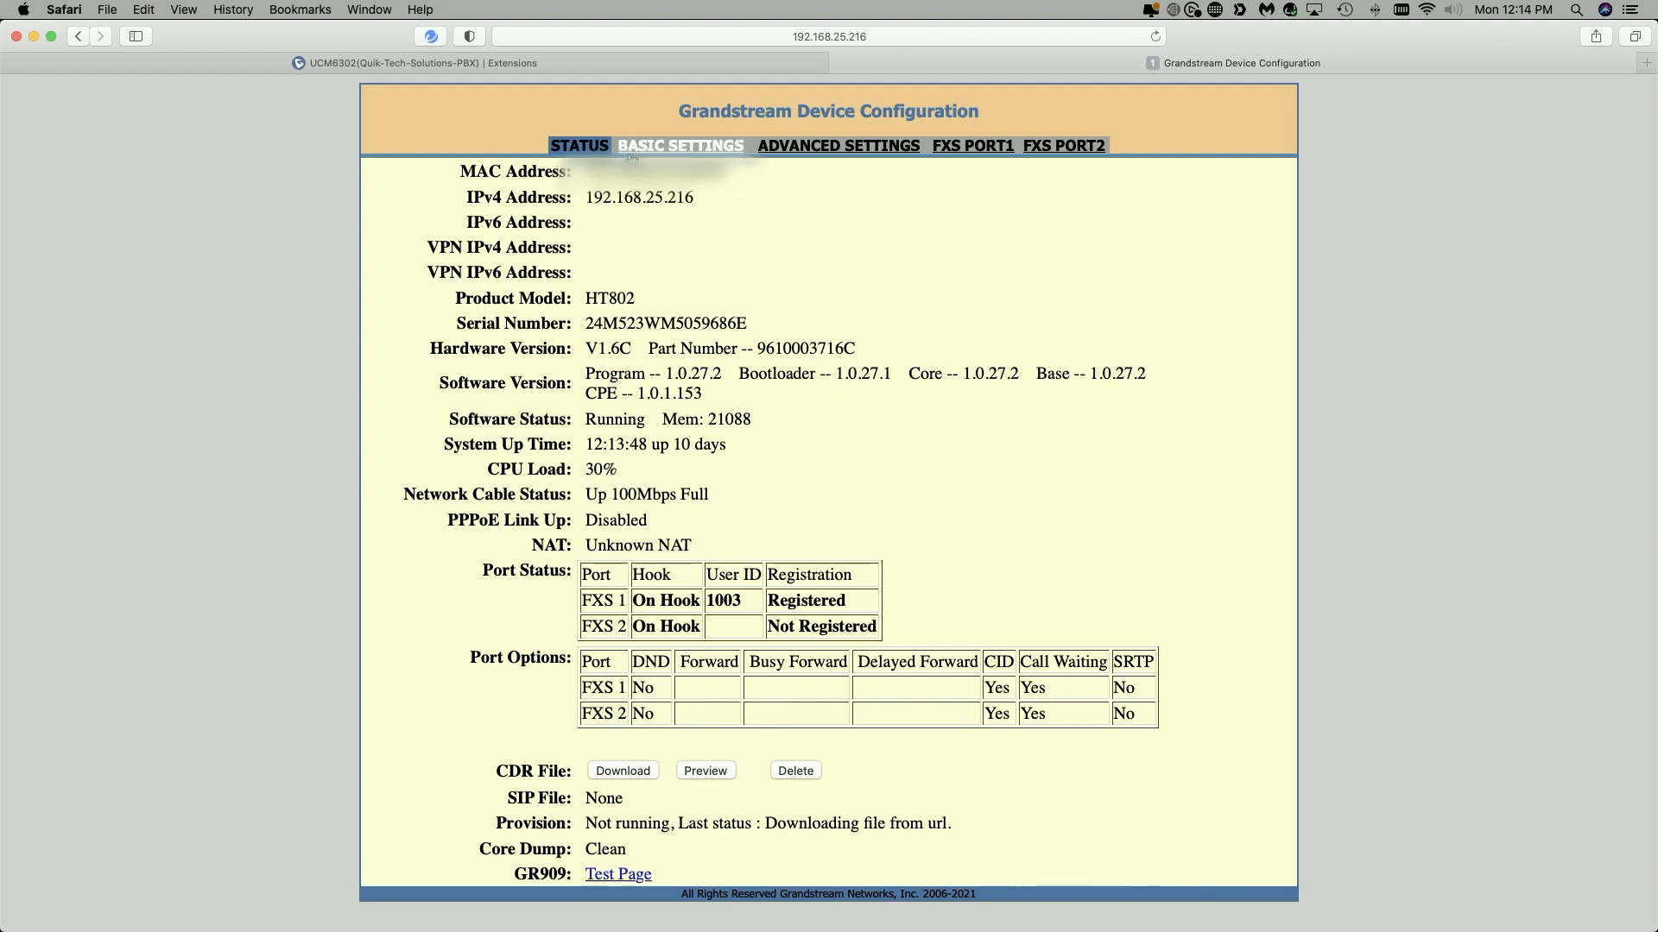
# Step: View the device status showing FXS 1 registered as 1003 and FXS 2 unregistered
pyautogui.click(578, 145)
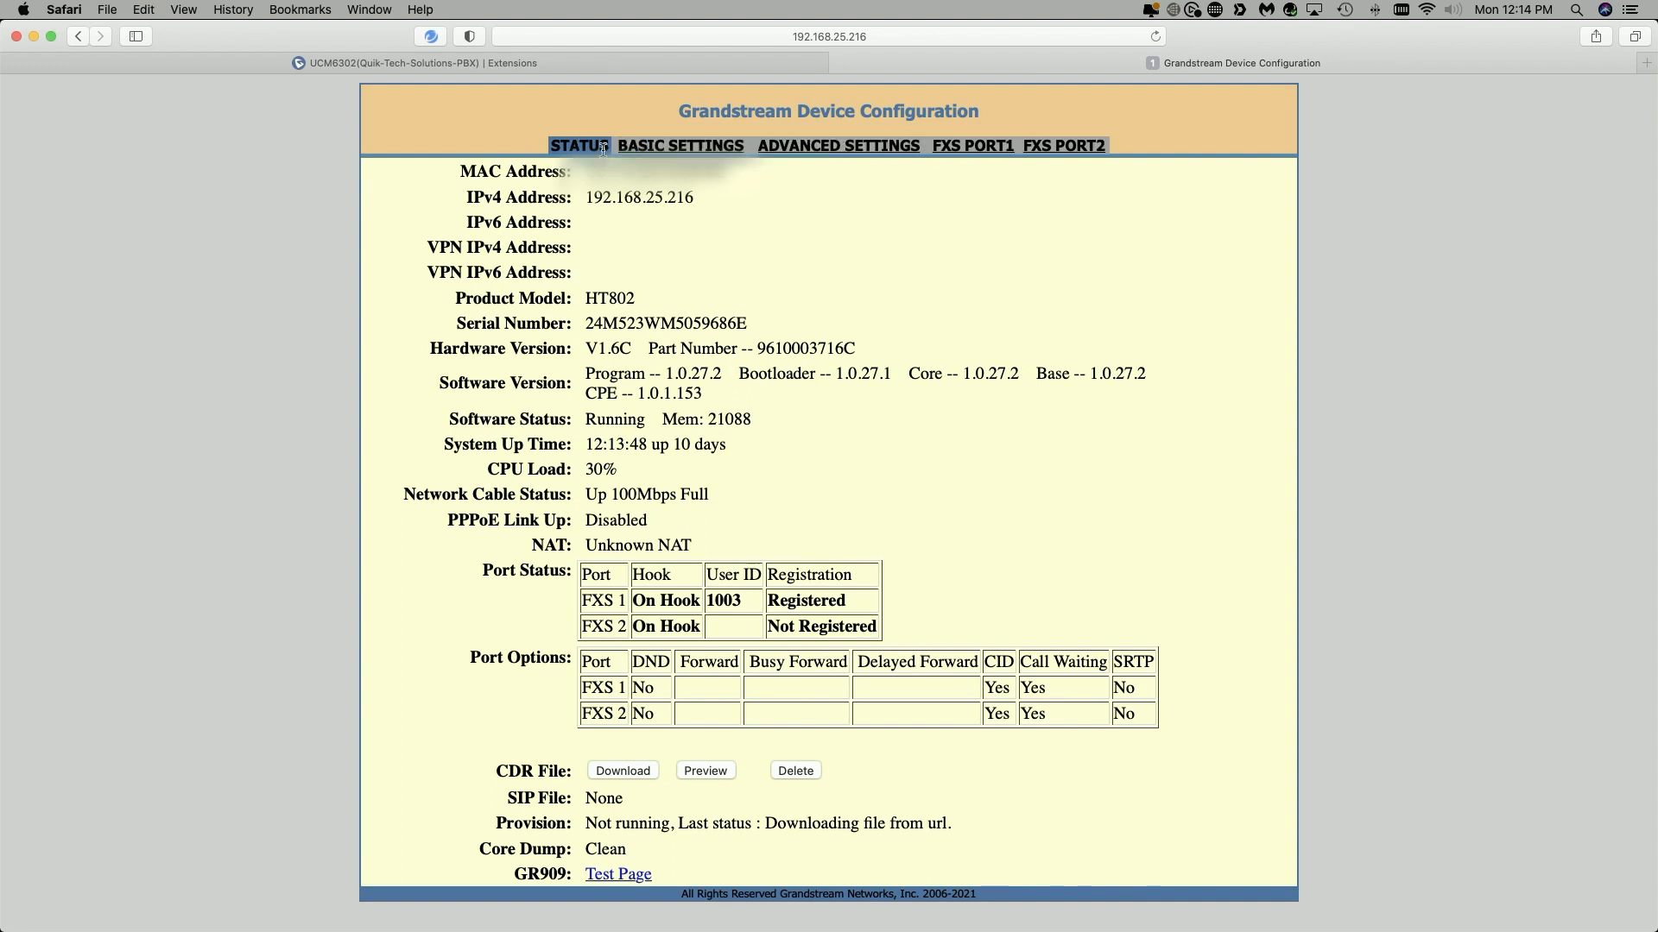
pyautogui.moveTo(464, 347)
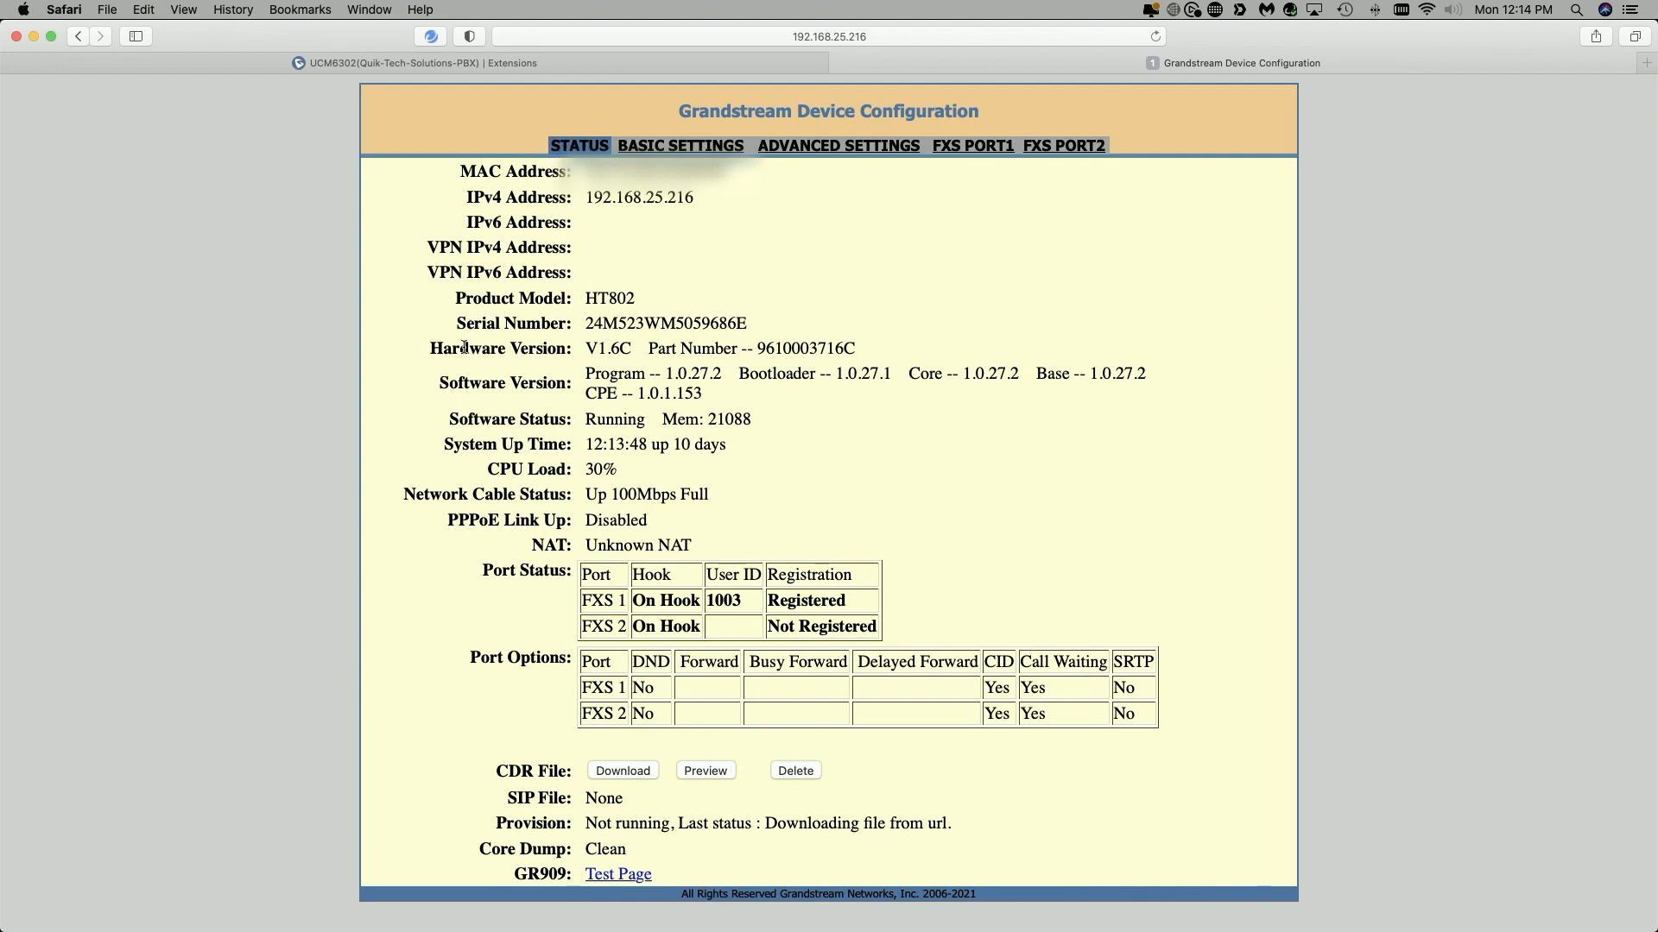
pyautogui.moveTo(704, 206)
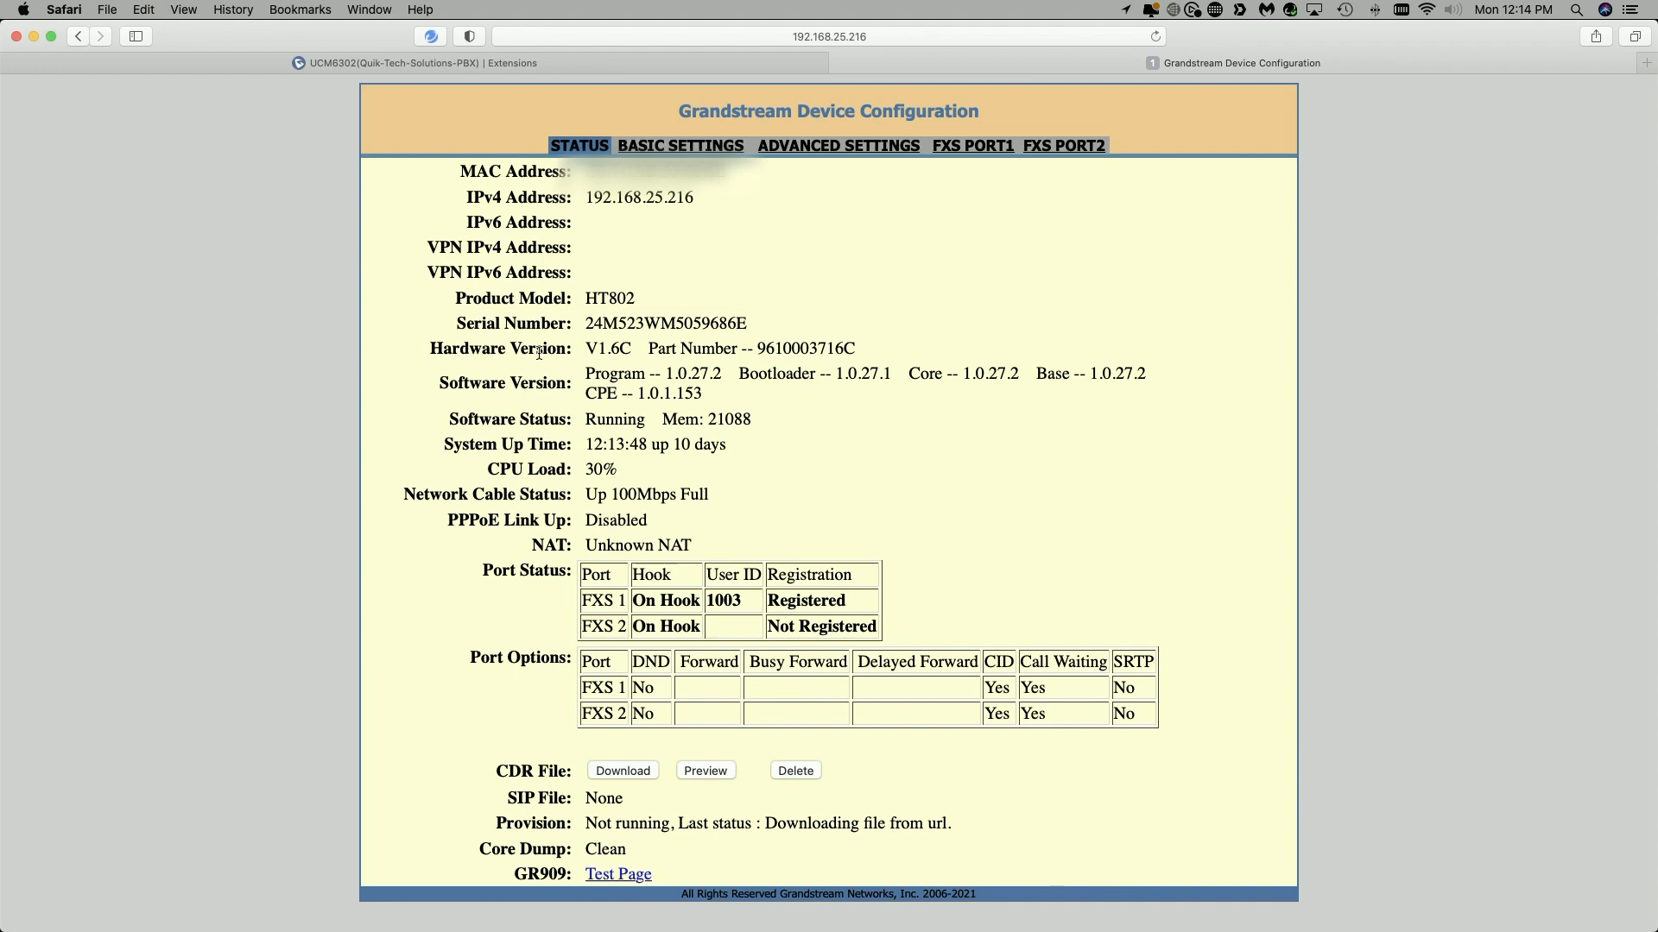
pyautogui.moveTo(485, 604)
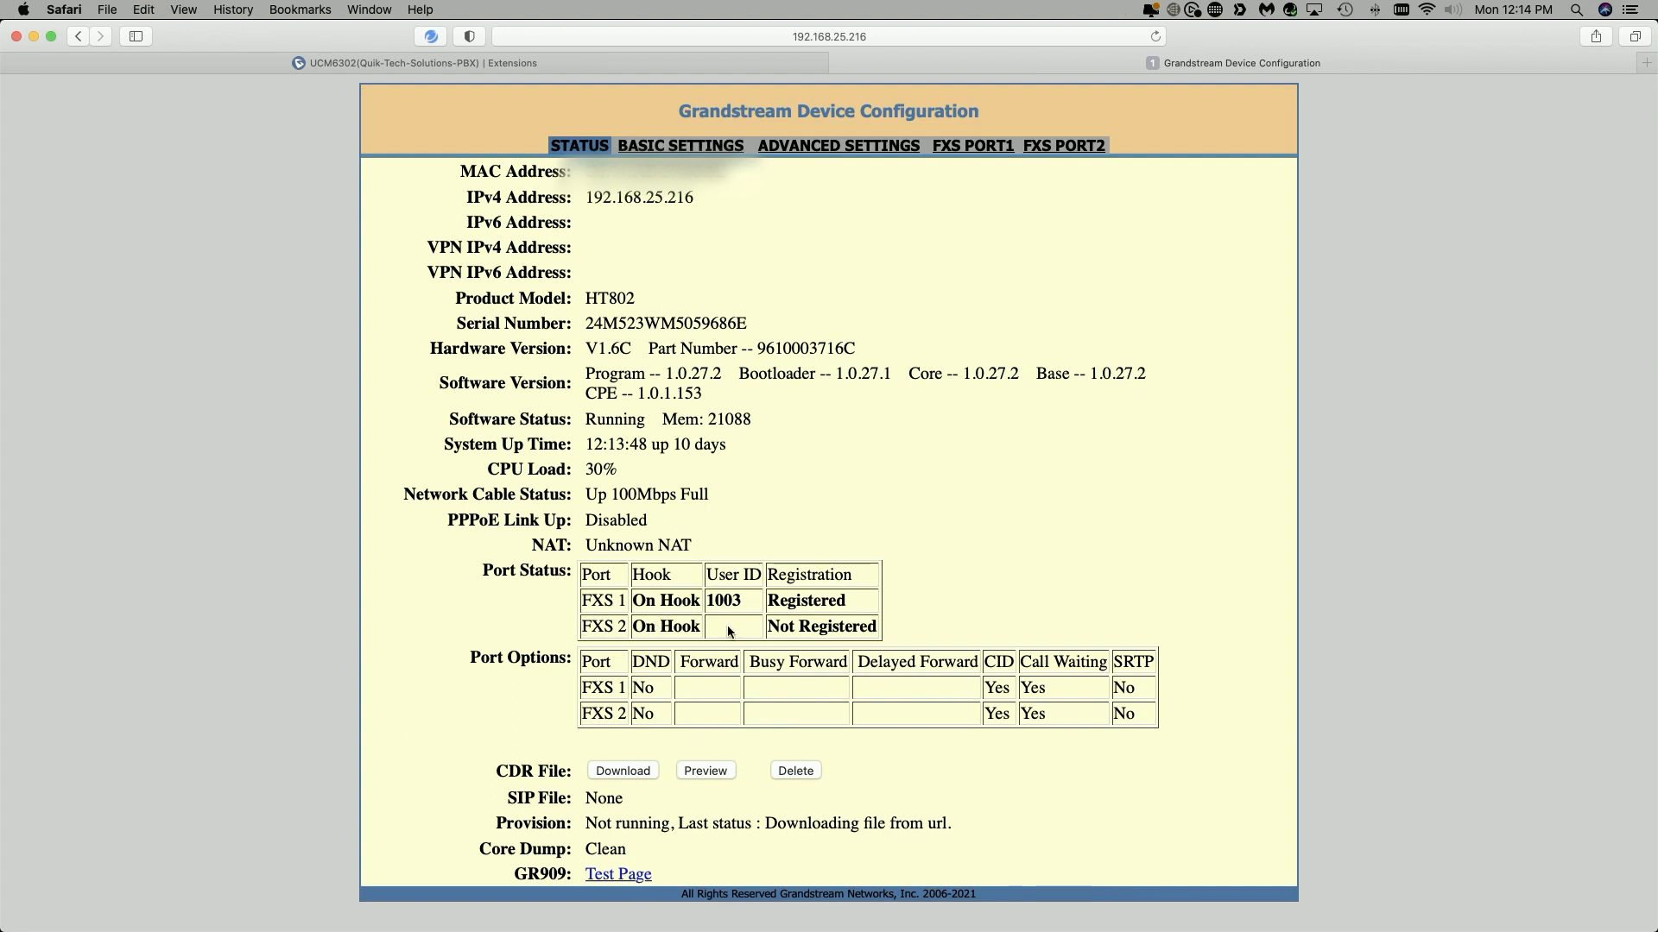
pyautogui.moveTo(755, 632)
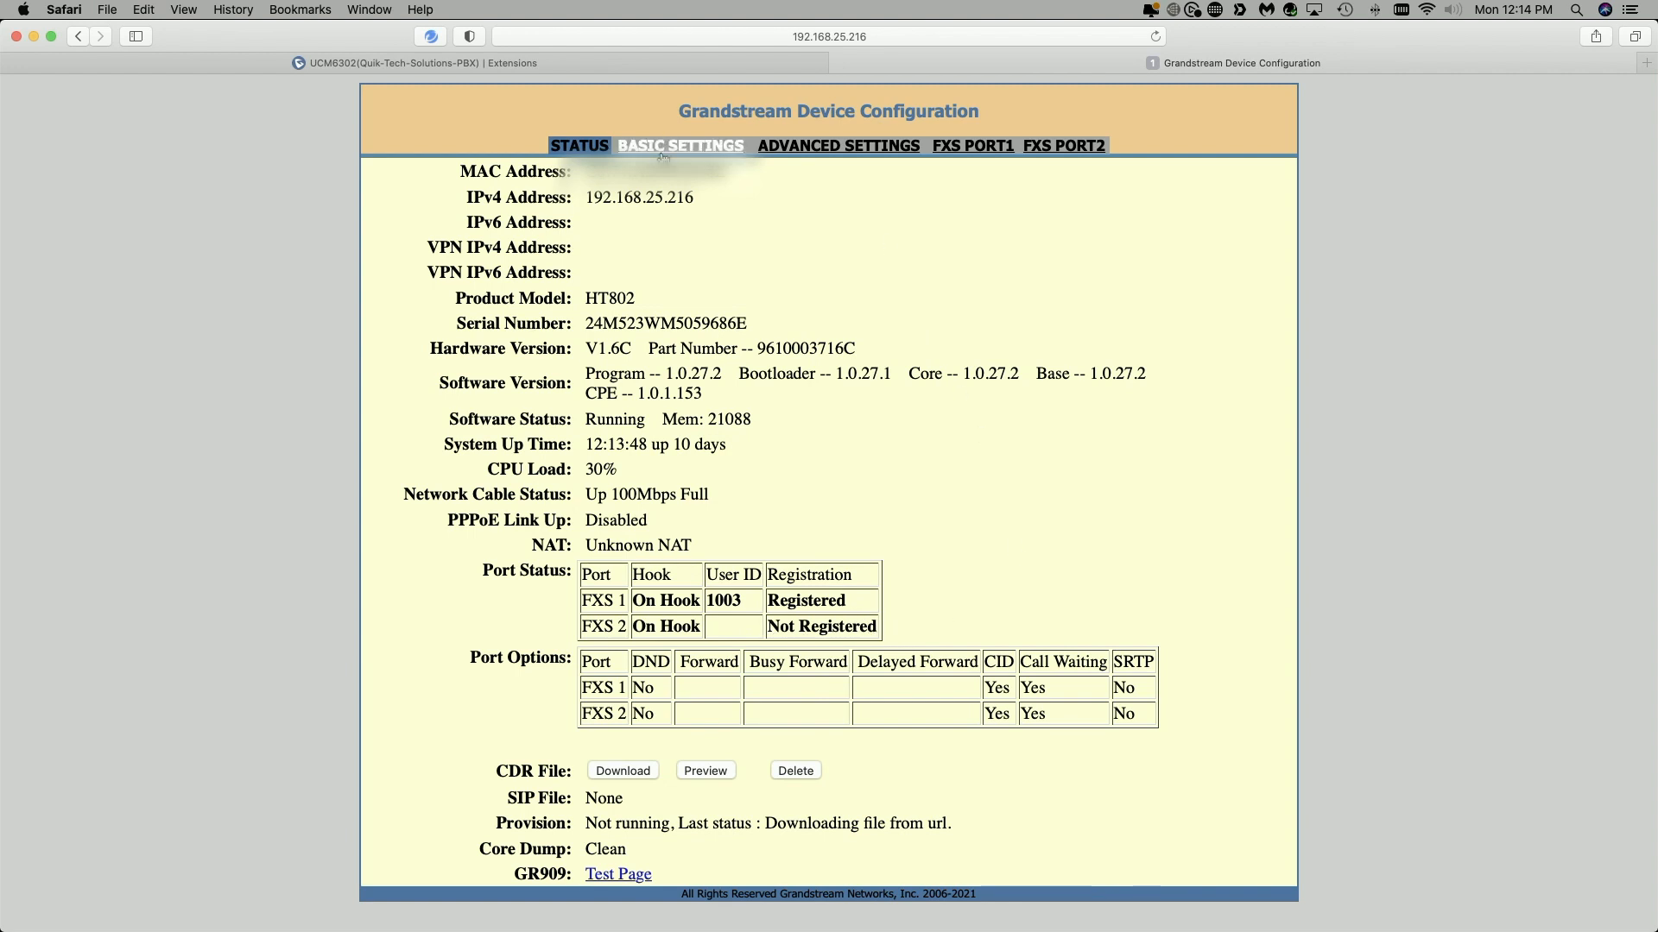
# Step: Go through Basic Settings to the Advanced Settings page with VLAN, STUN and provisioning options
pyautogui.click(680, 145)
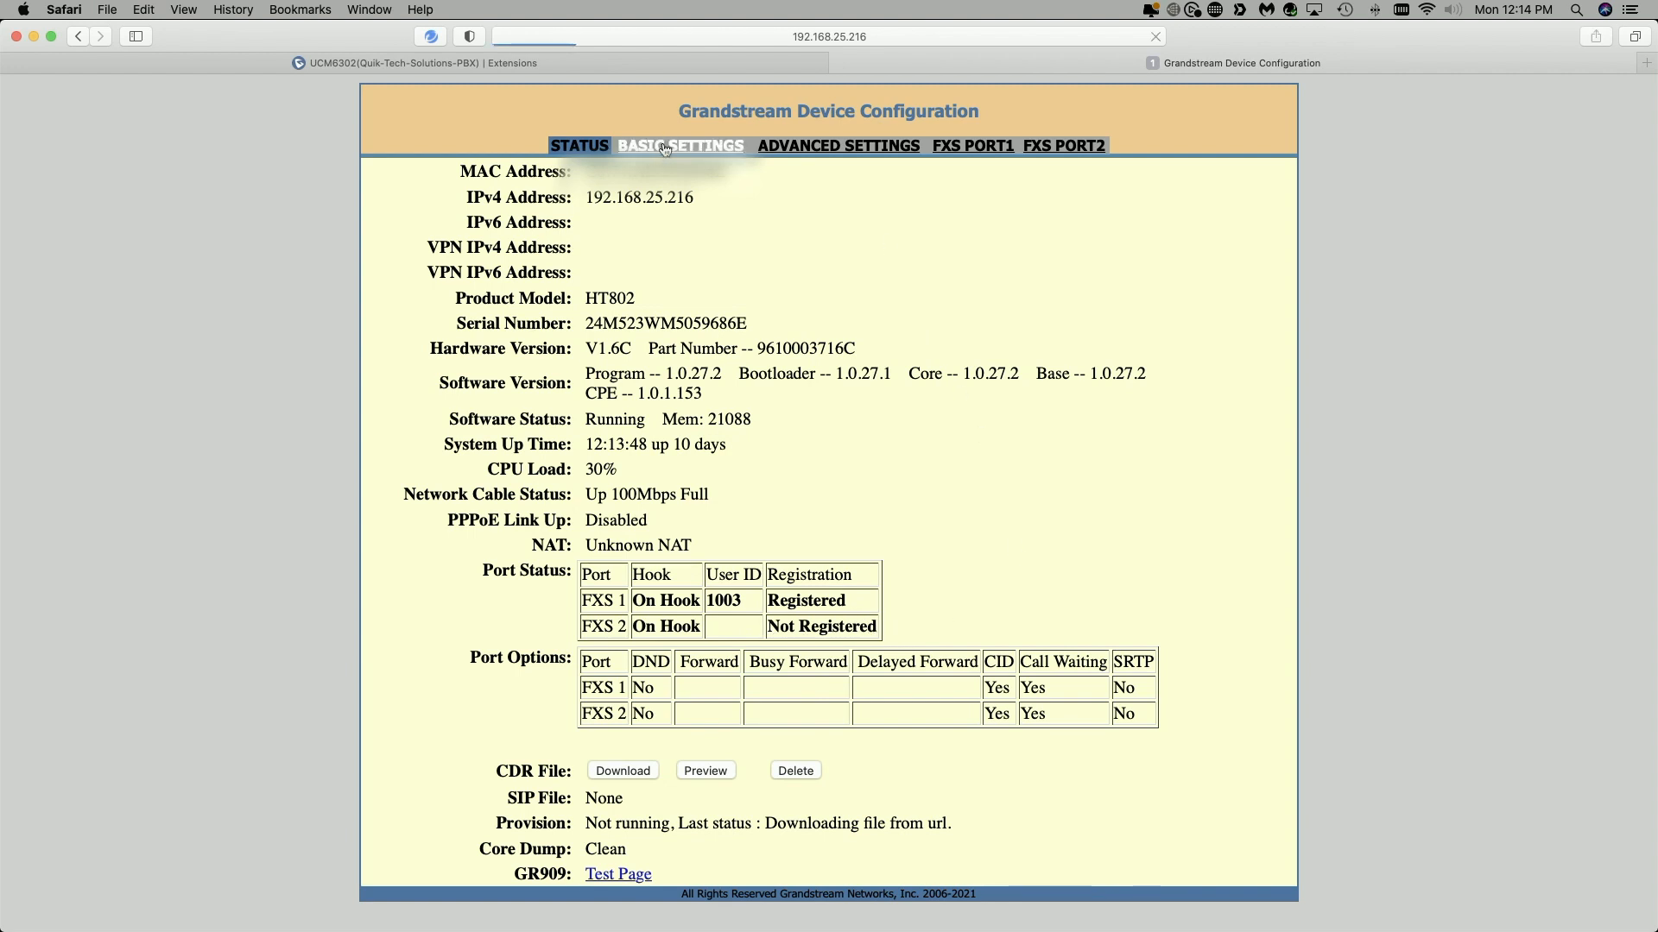
pyautogui.click(680, 145)
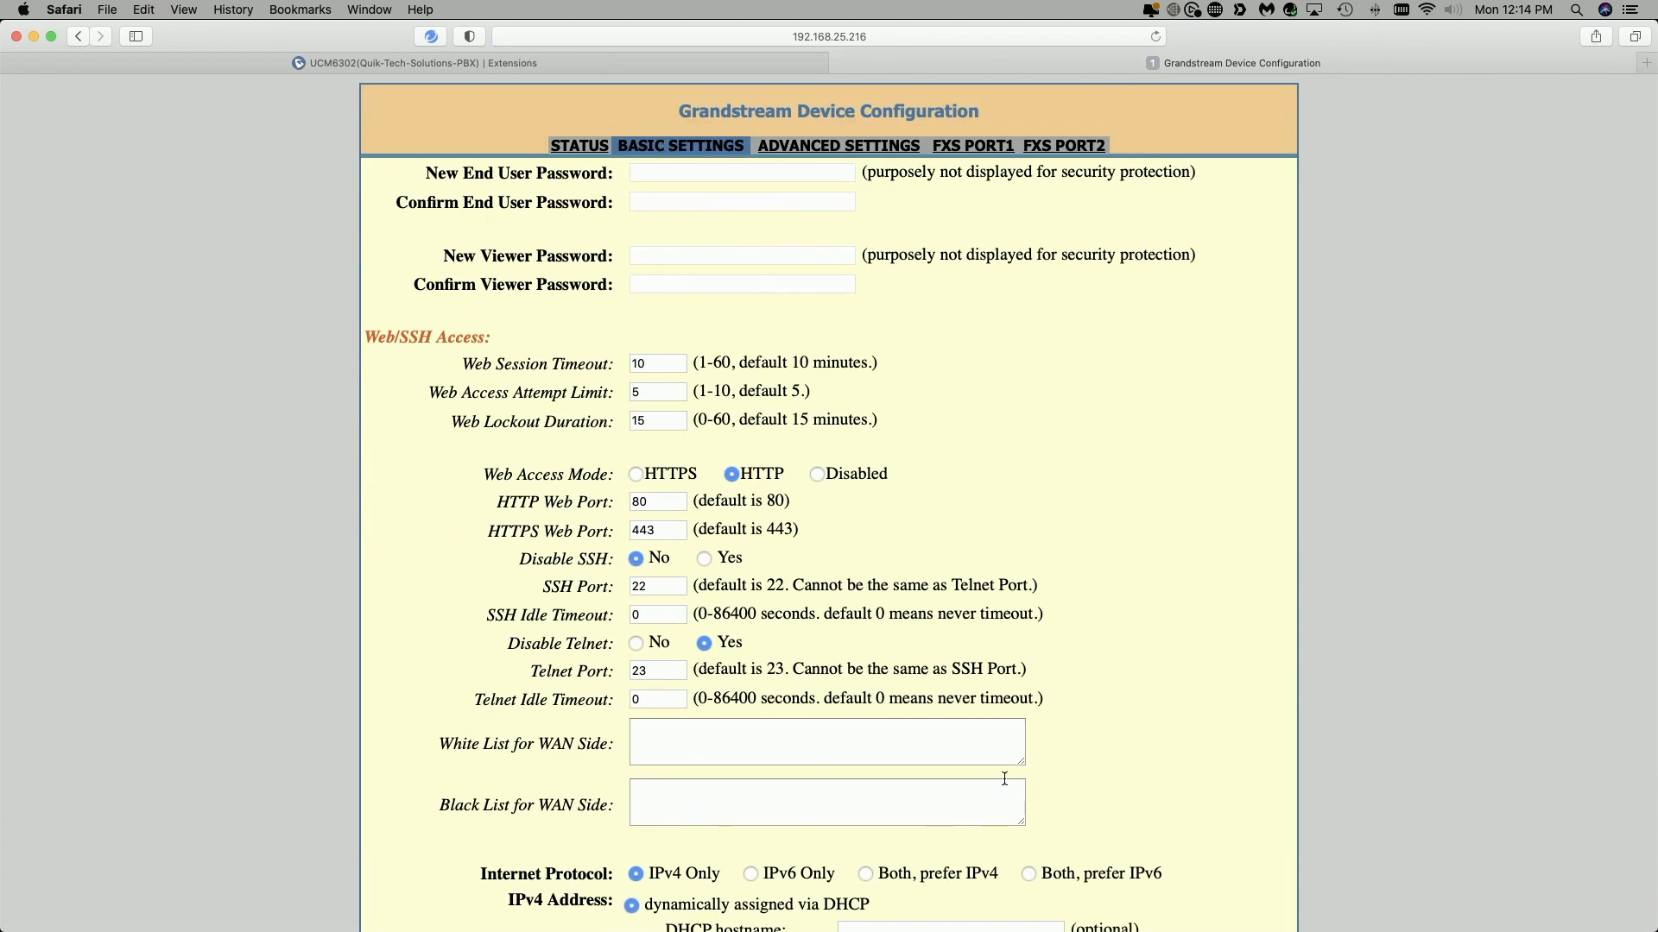
pyautogui.click(840, 145)
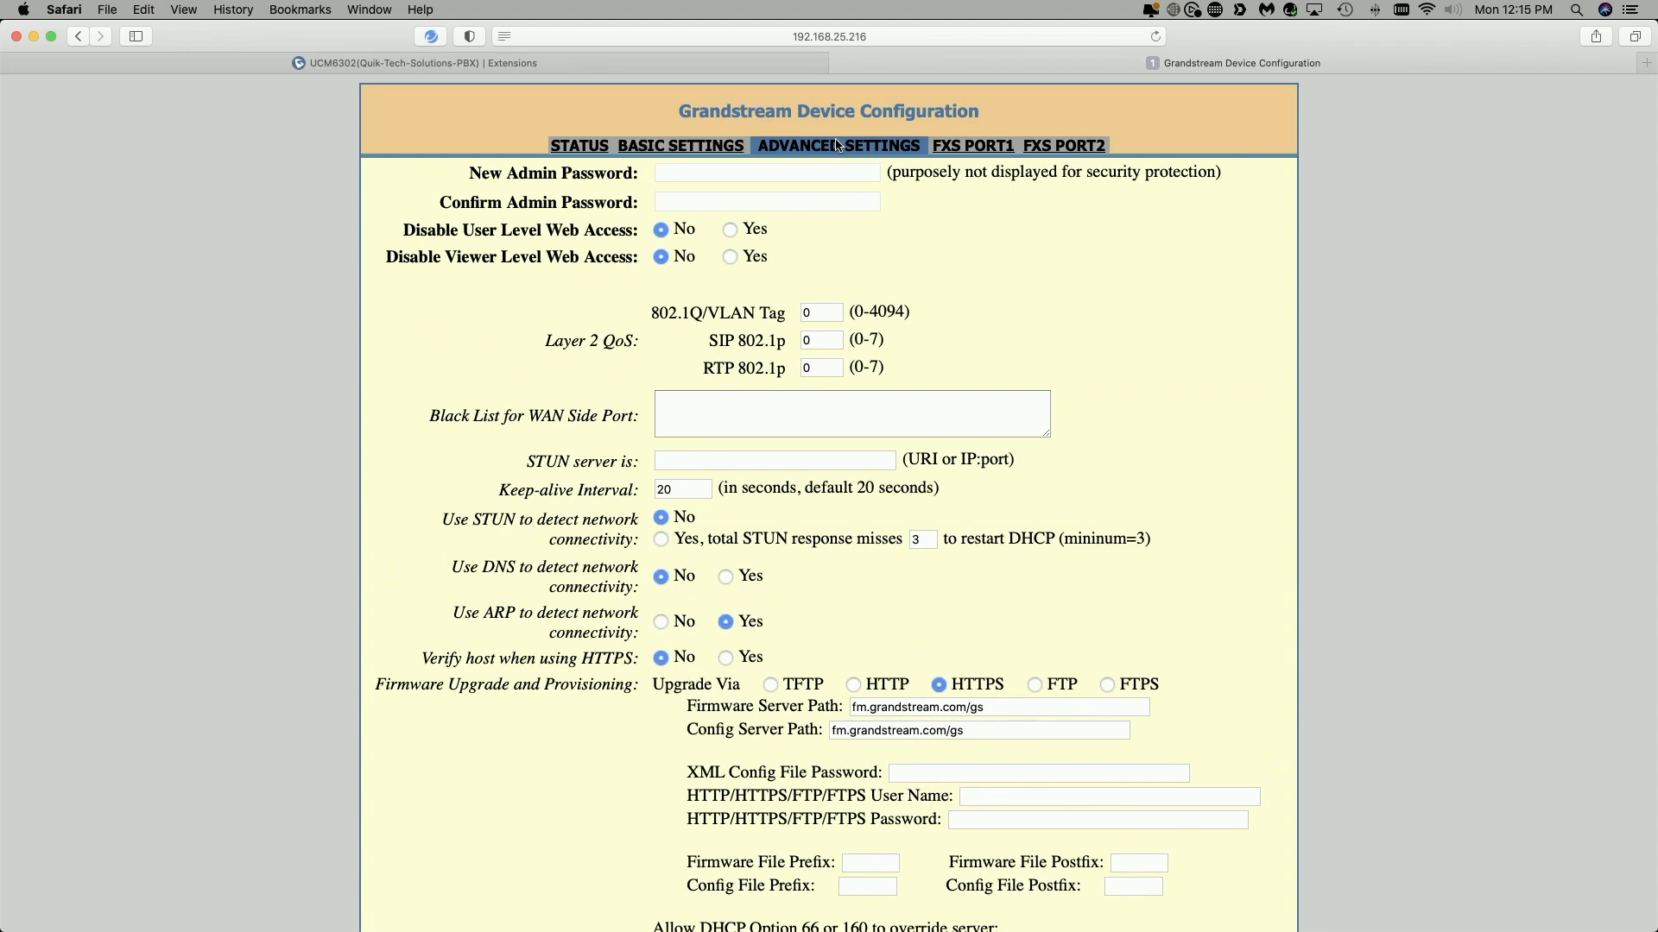
pyautogui.moveTo(680, 145)
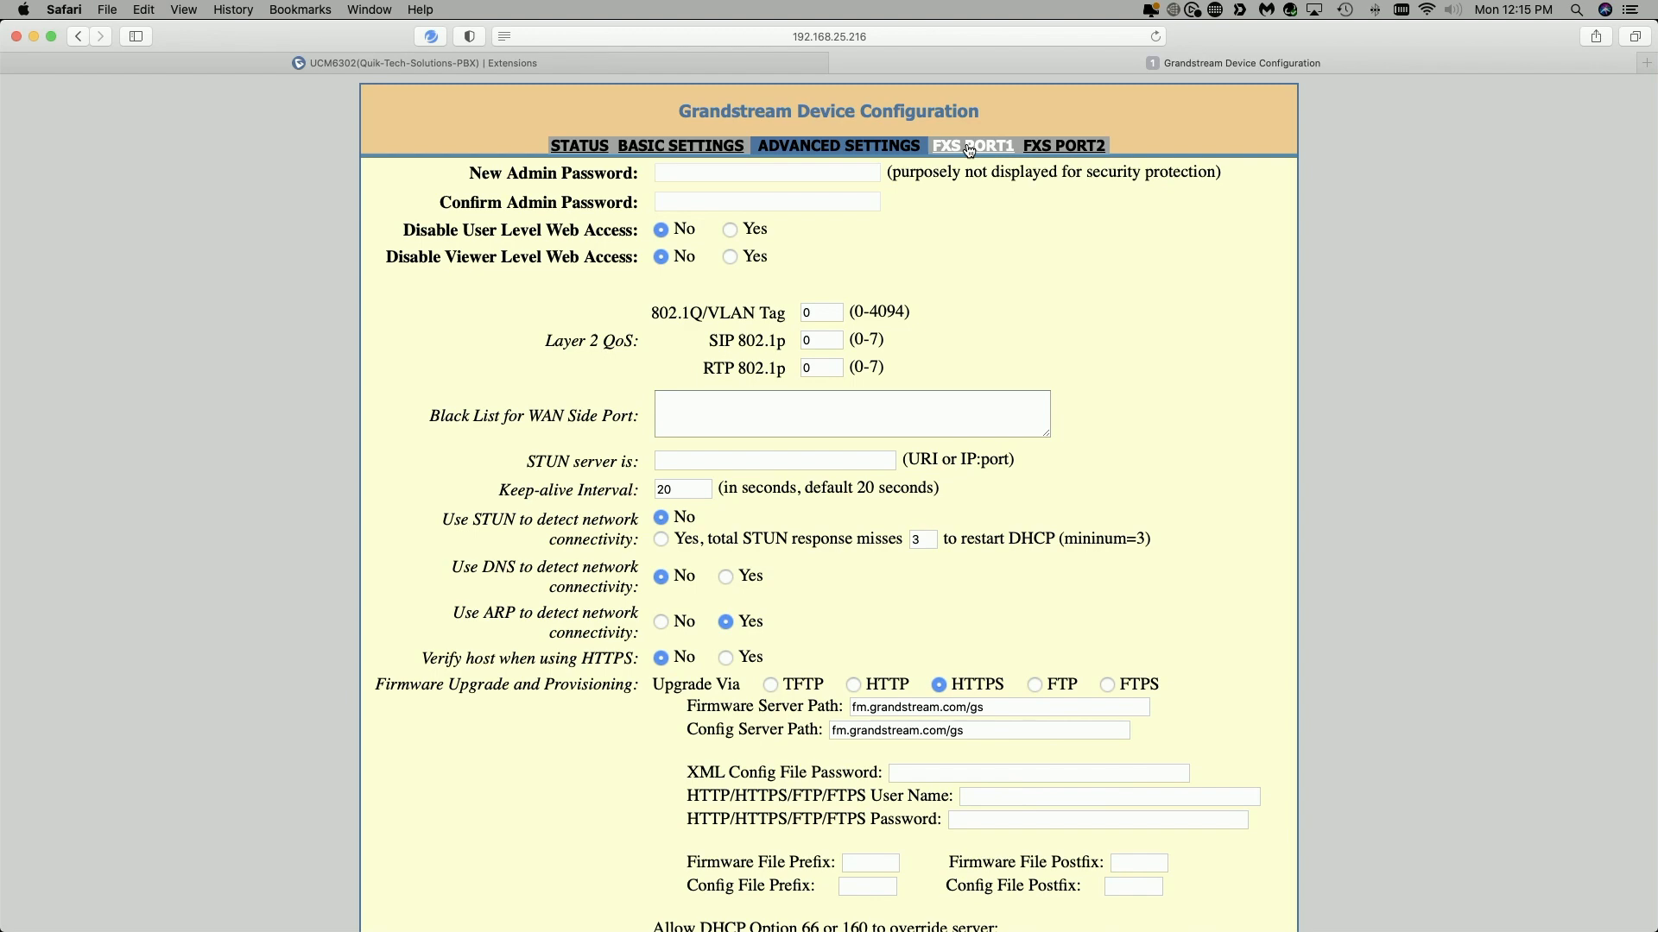
# Step: Show the FXS Port 1 account: server 192.168.25.25, user ID 1003, named Black Phone
pyautogui.click(970, 145)
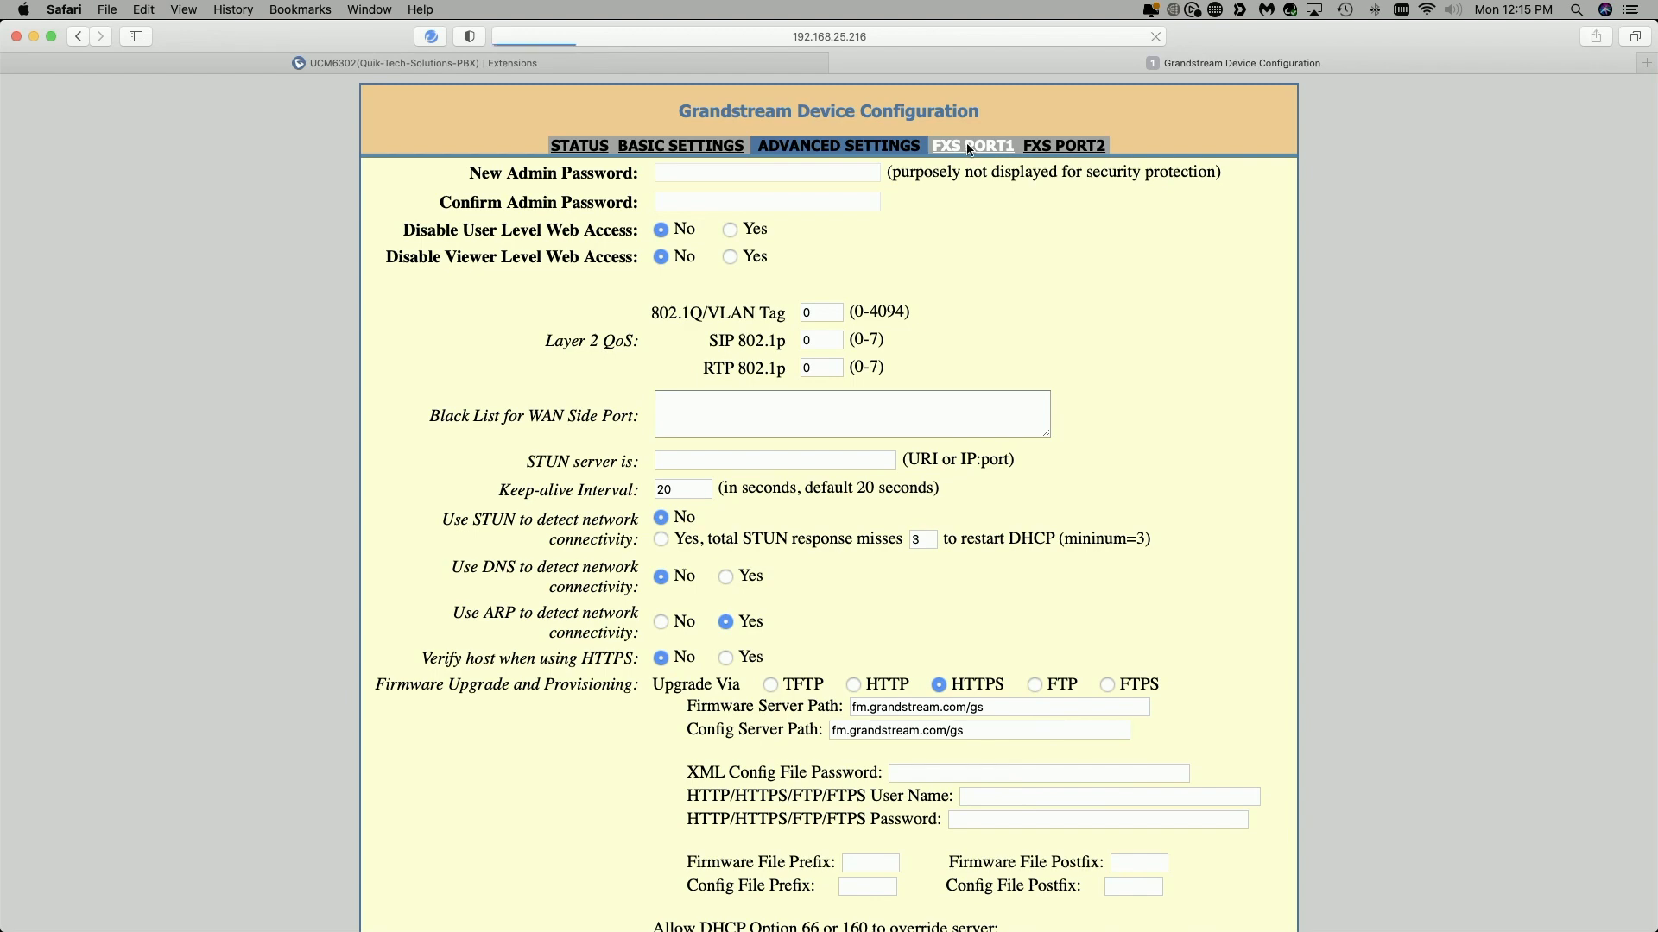
pyautogui.click(970, 145)
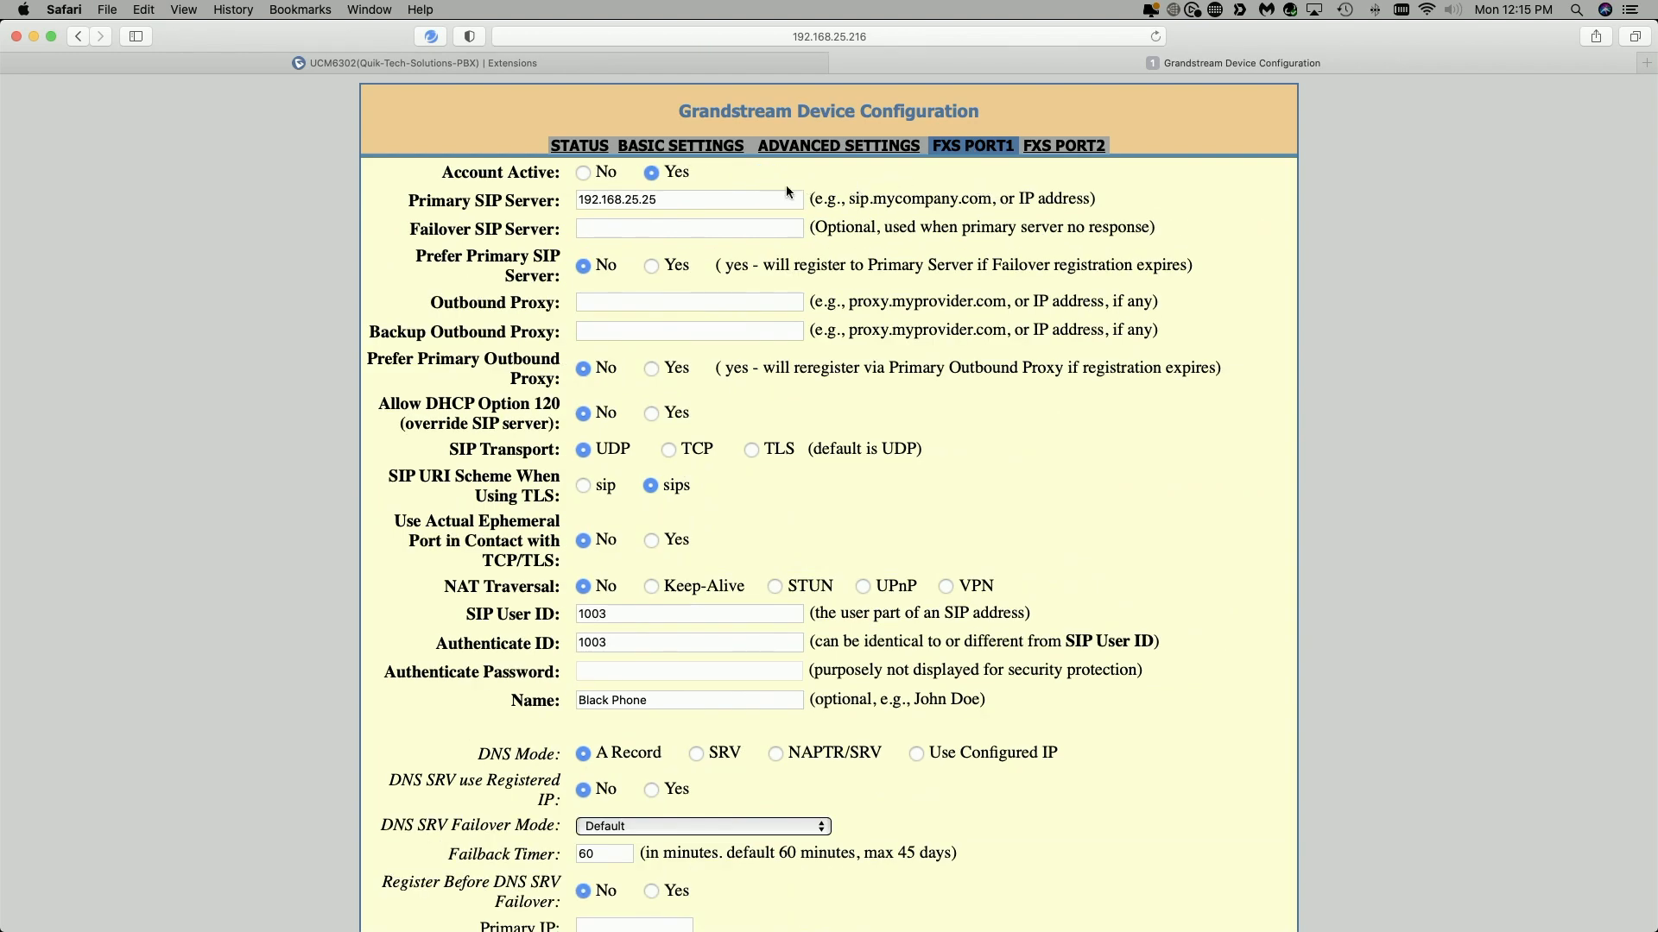
pyautogui.moveTo(666, 186)
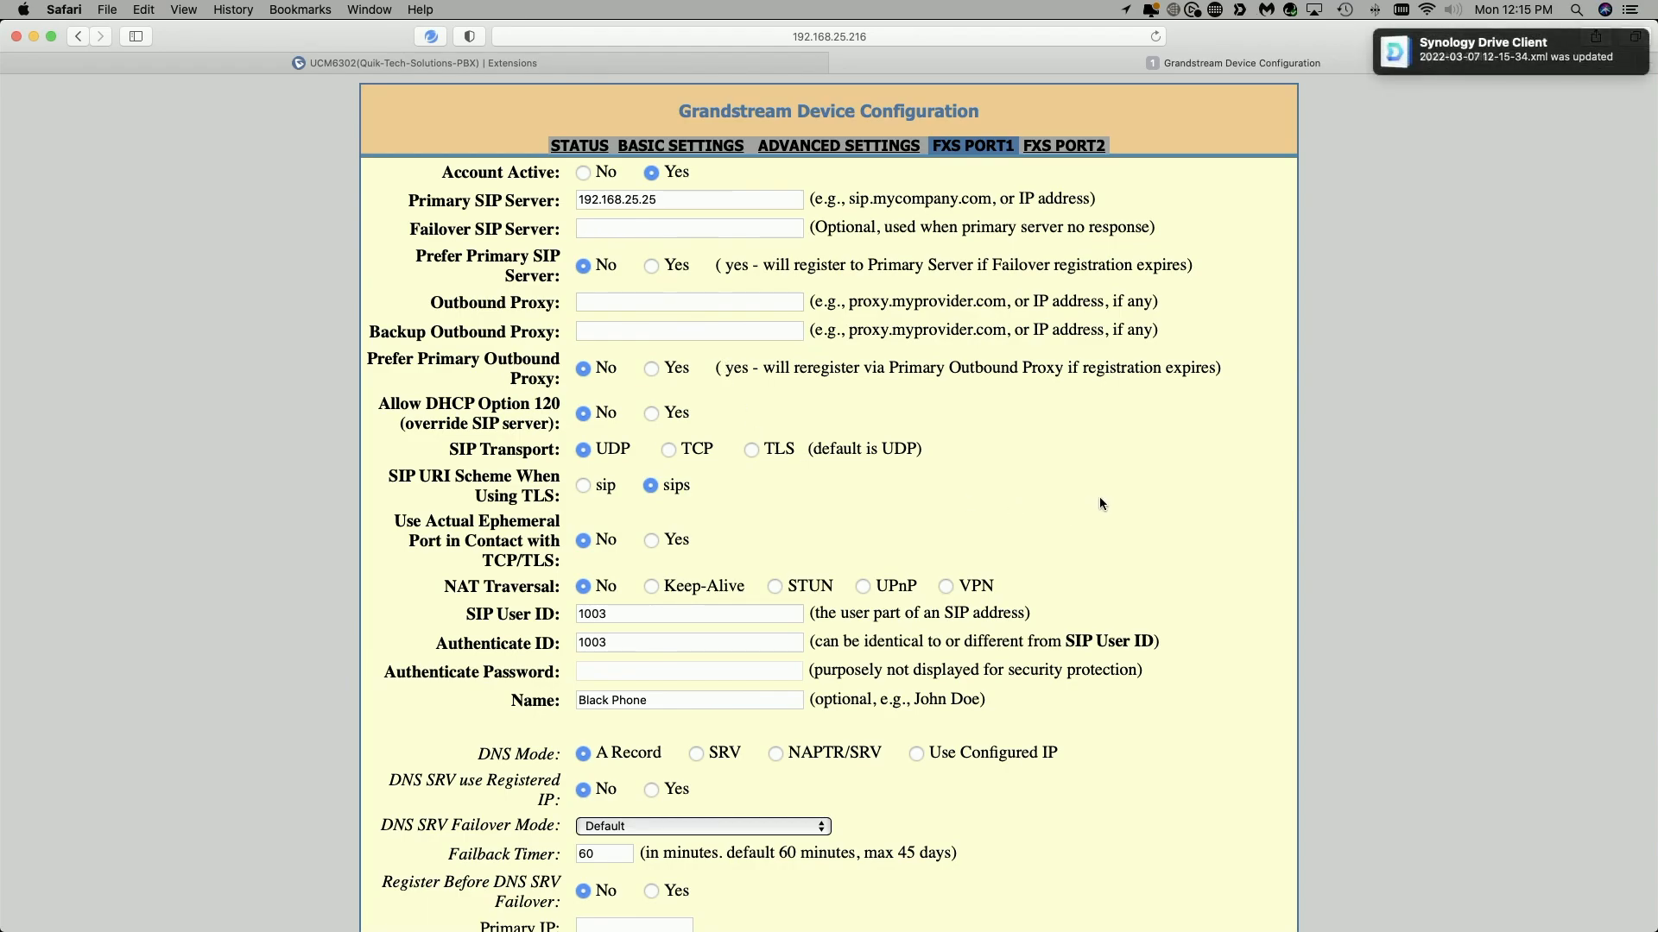
pyautogui.scroll(-3)
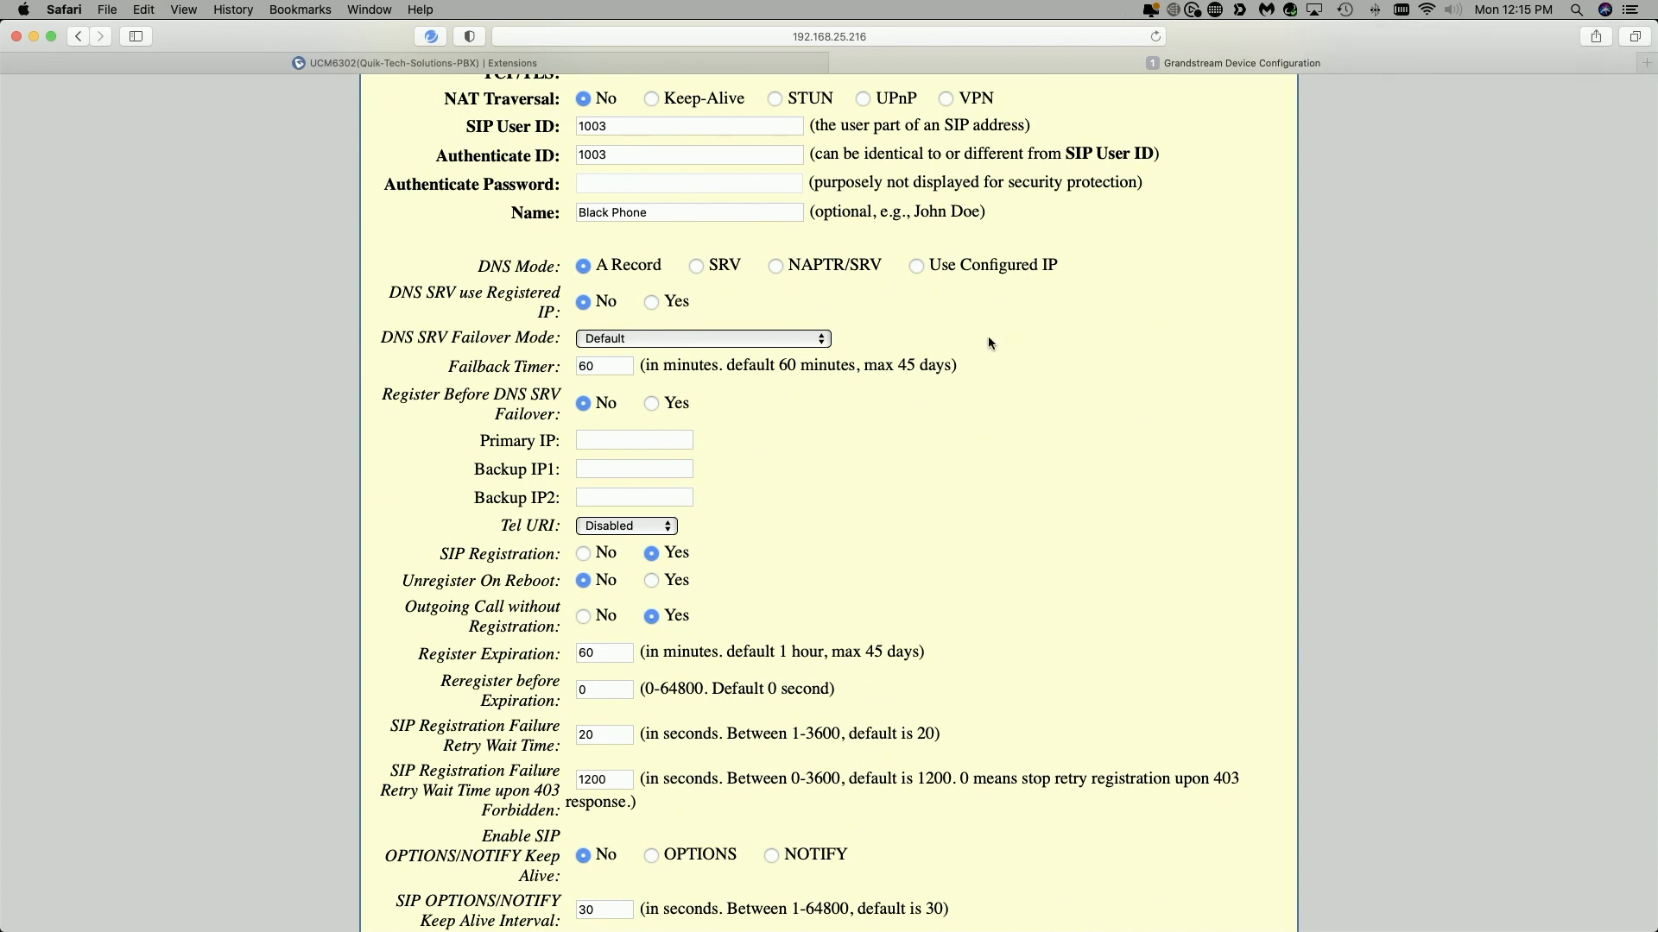
pyautogui.moveTo(1053, 340)
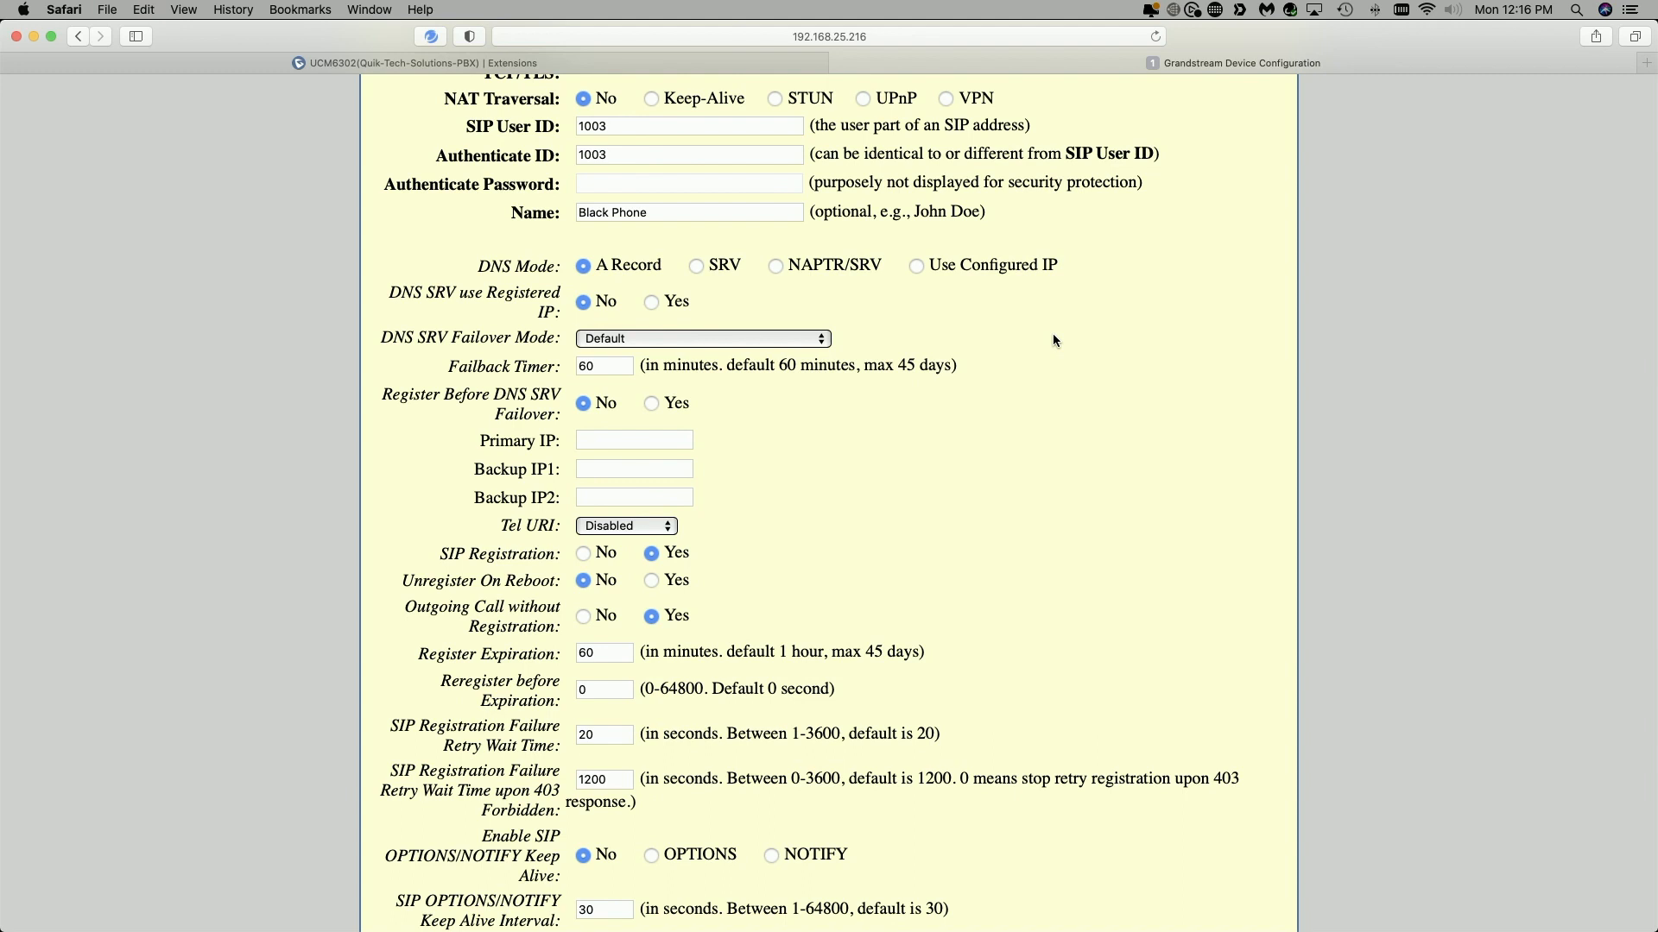
pyautogui.click(689, 126)
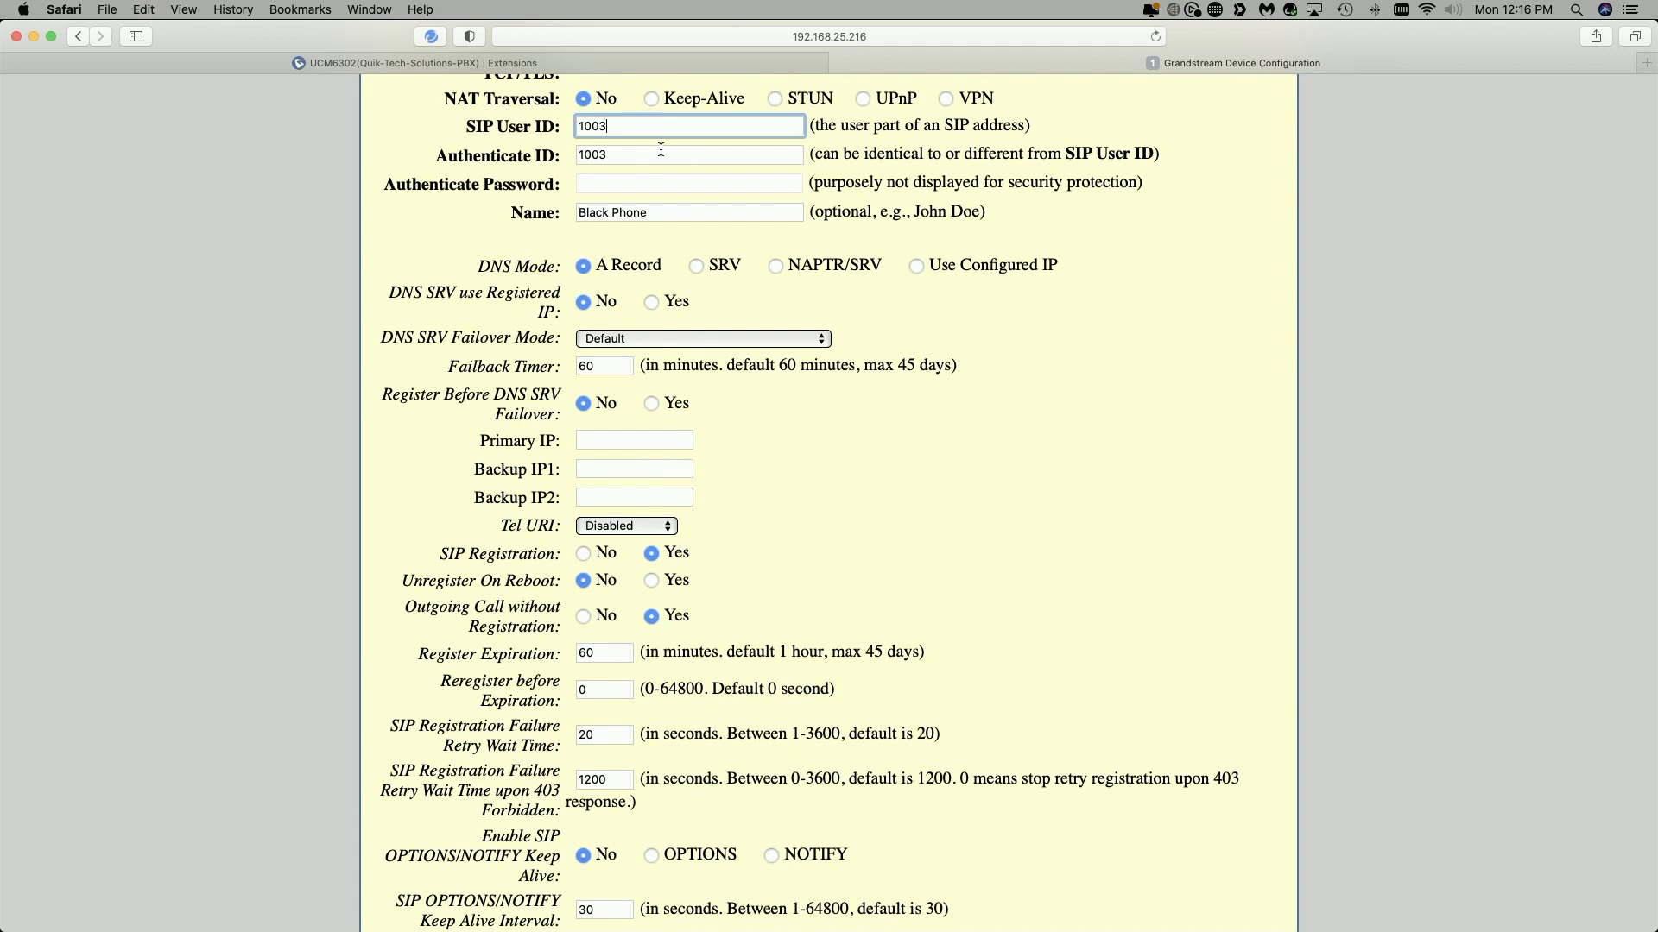
pyautogui.click(689, 154)
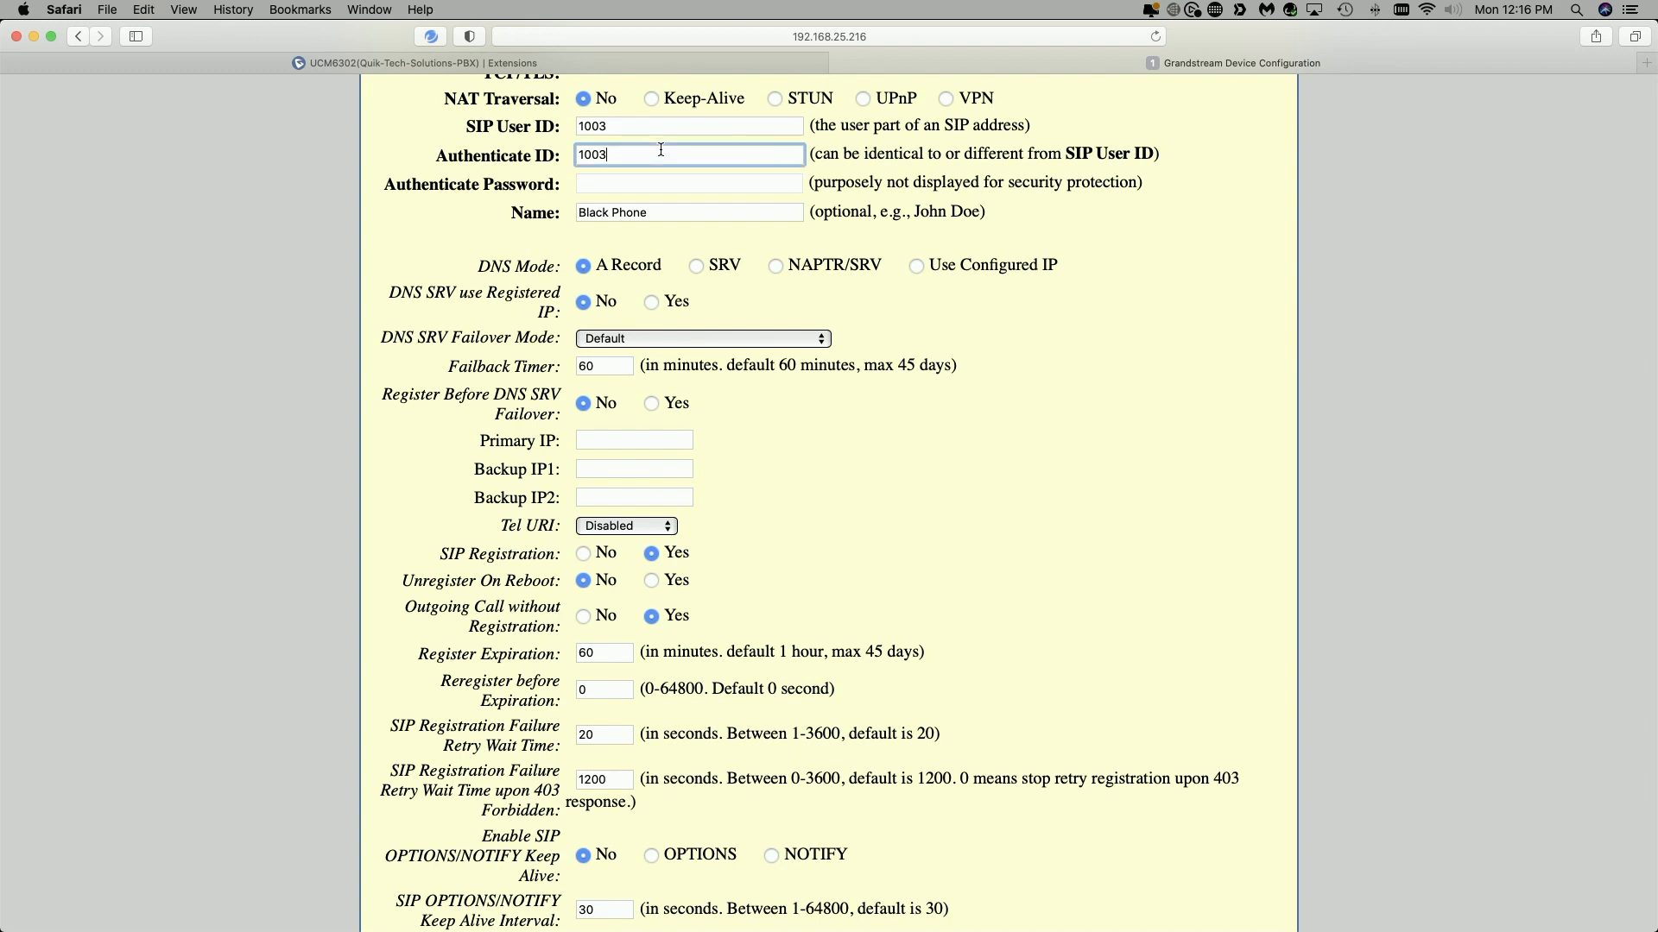
pyautogui.moveTo(741, 186)
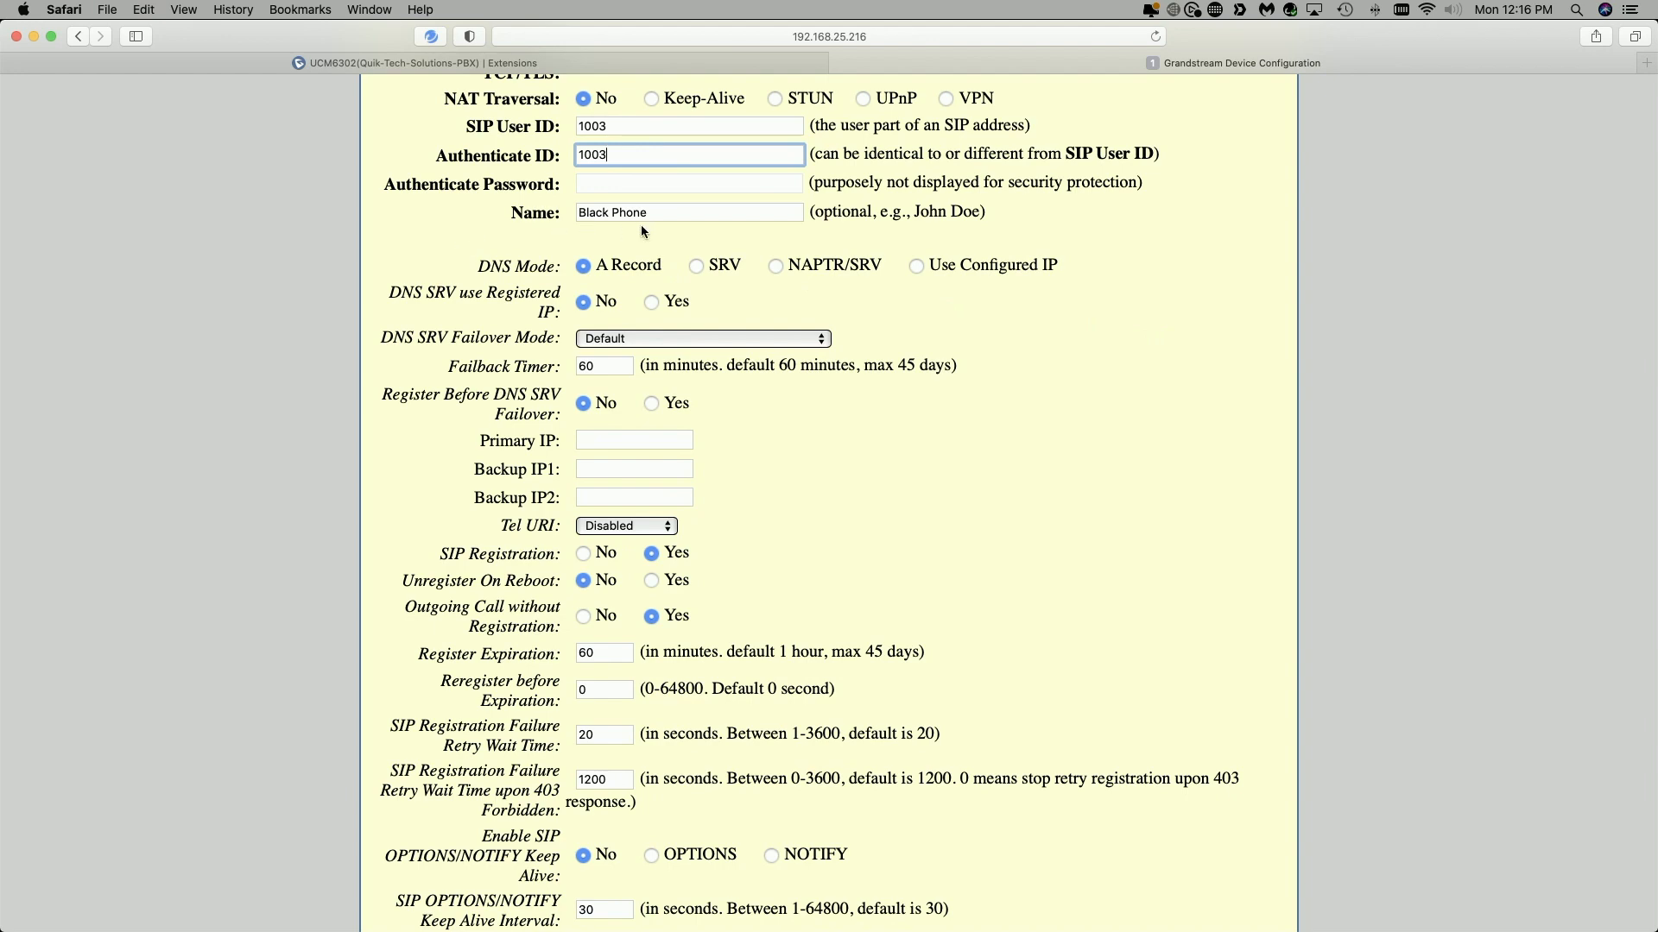
pyautogui.moveTo(1067, 276)
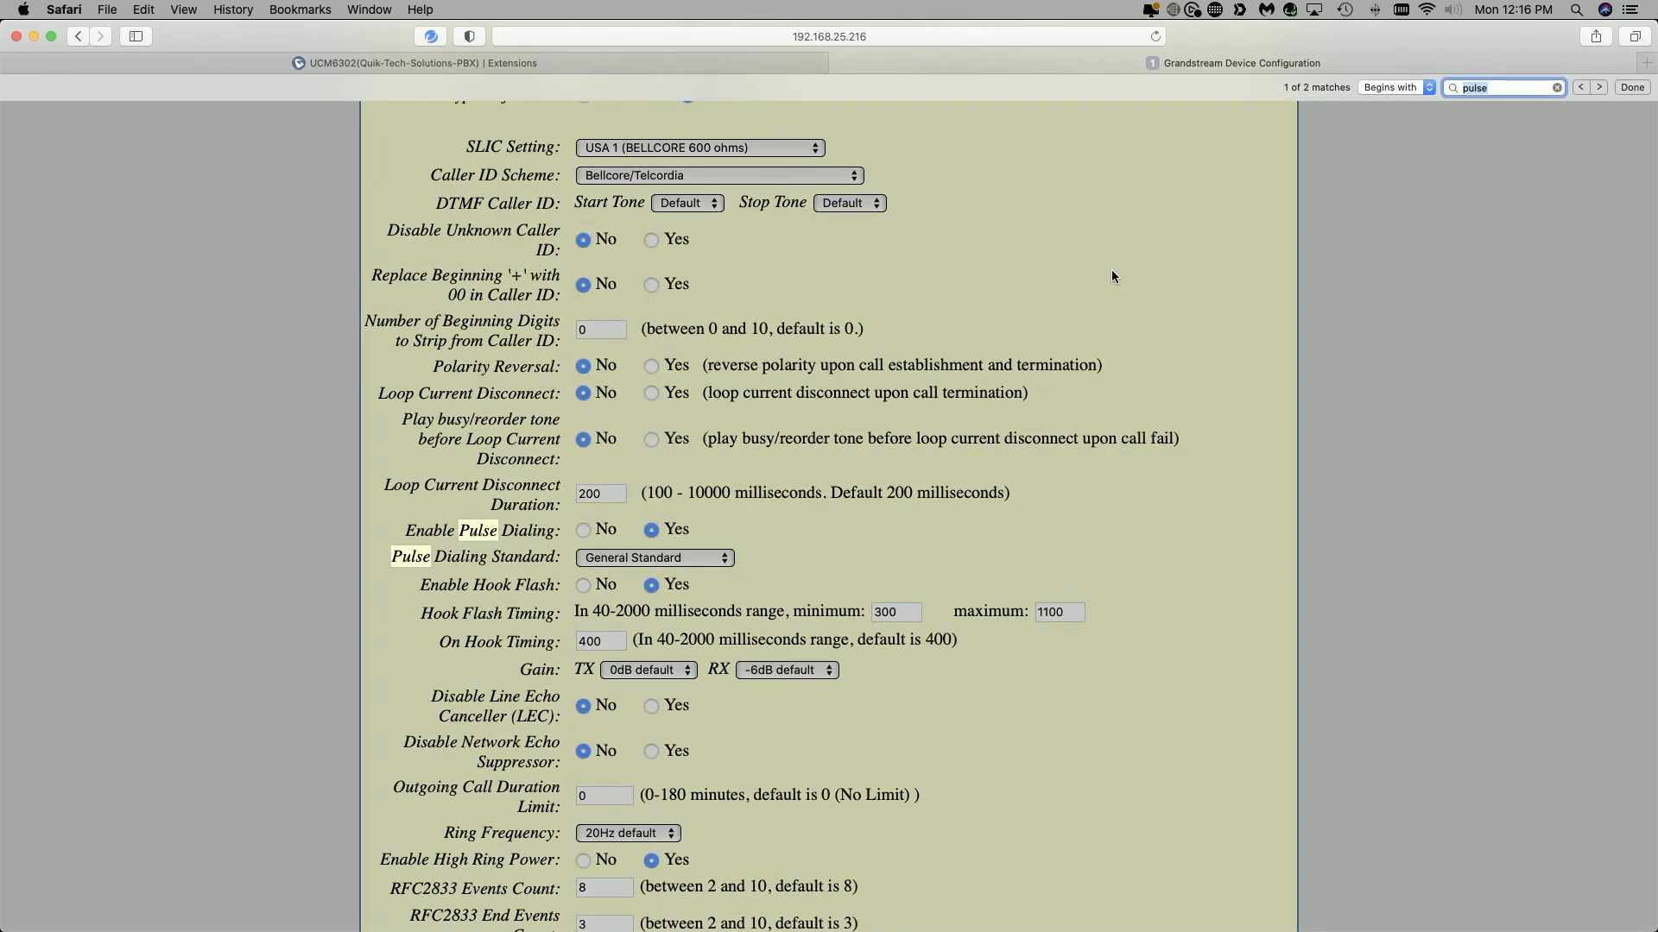
pyautogui.moveTo(1480, 178)
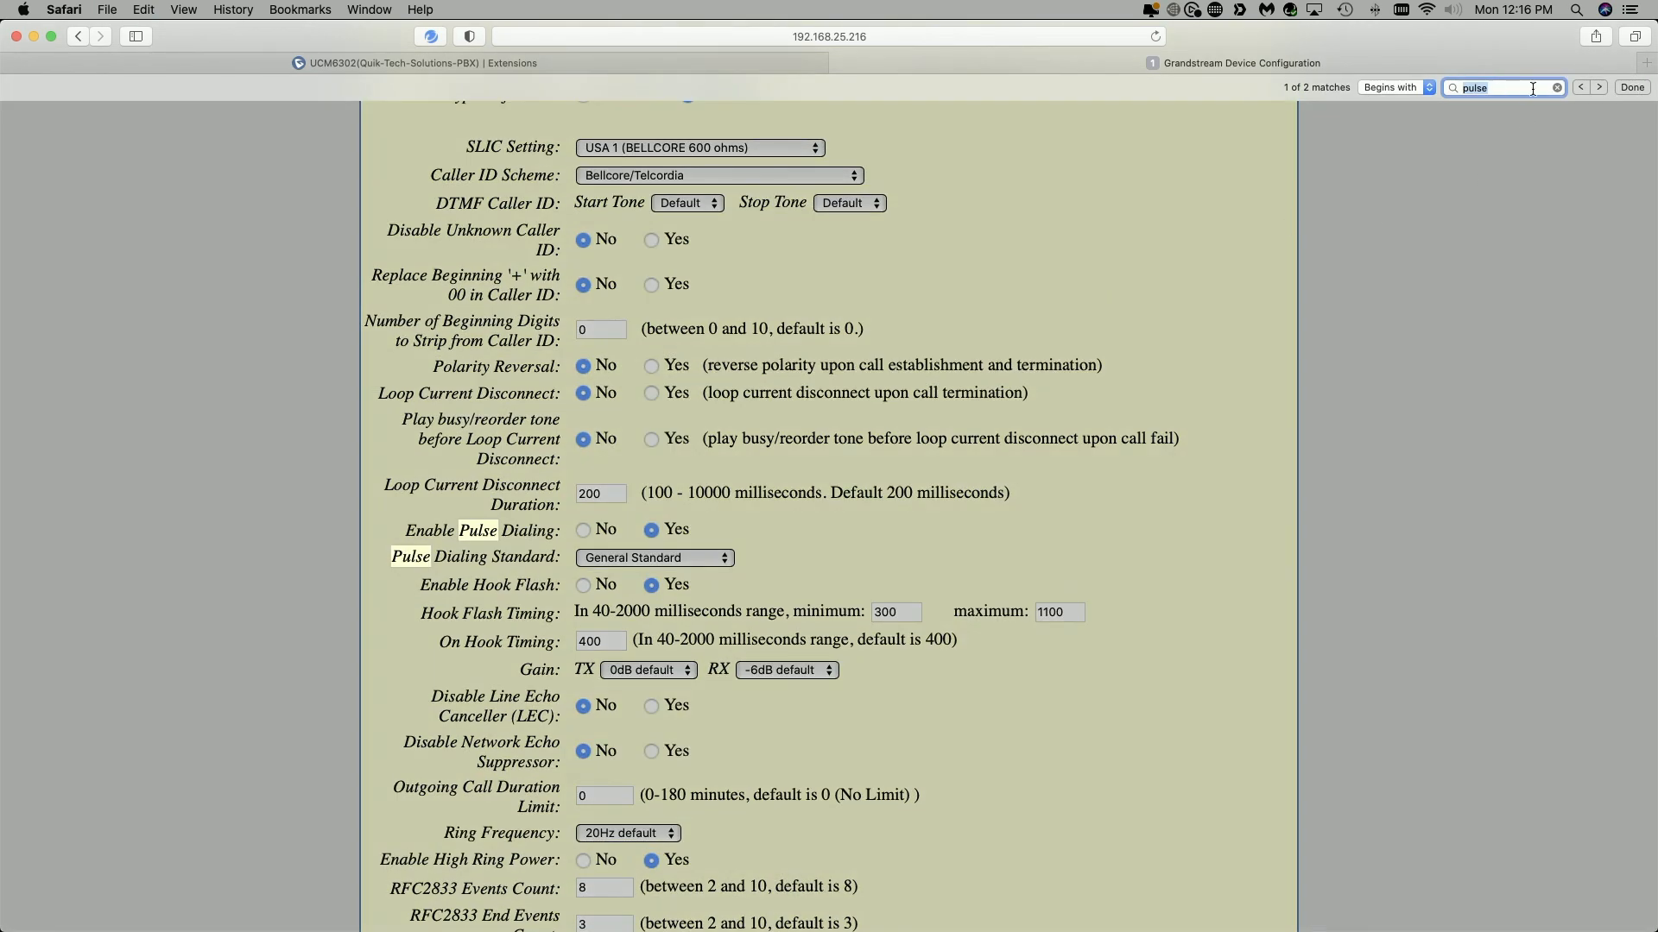
# Step: Find the pulse settings, confirm pulse dialing is Yes and keep General Standard
pyautogui.click(1599, 86)
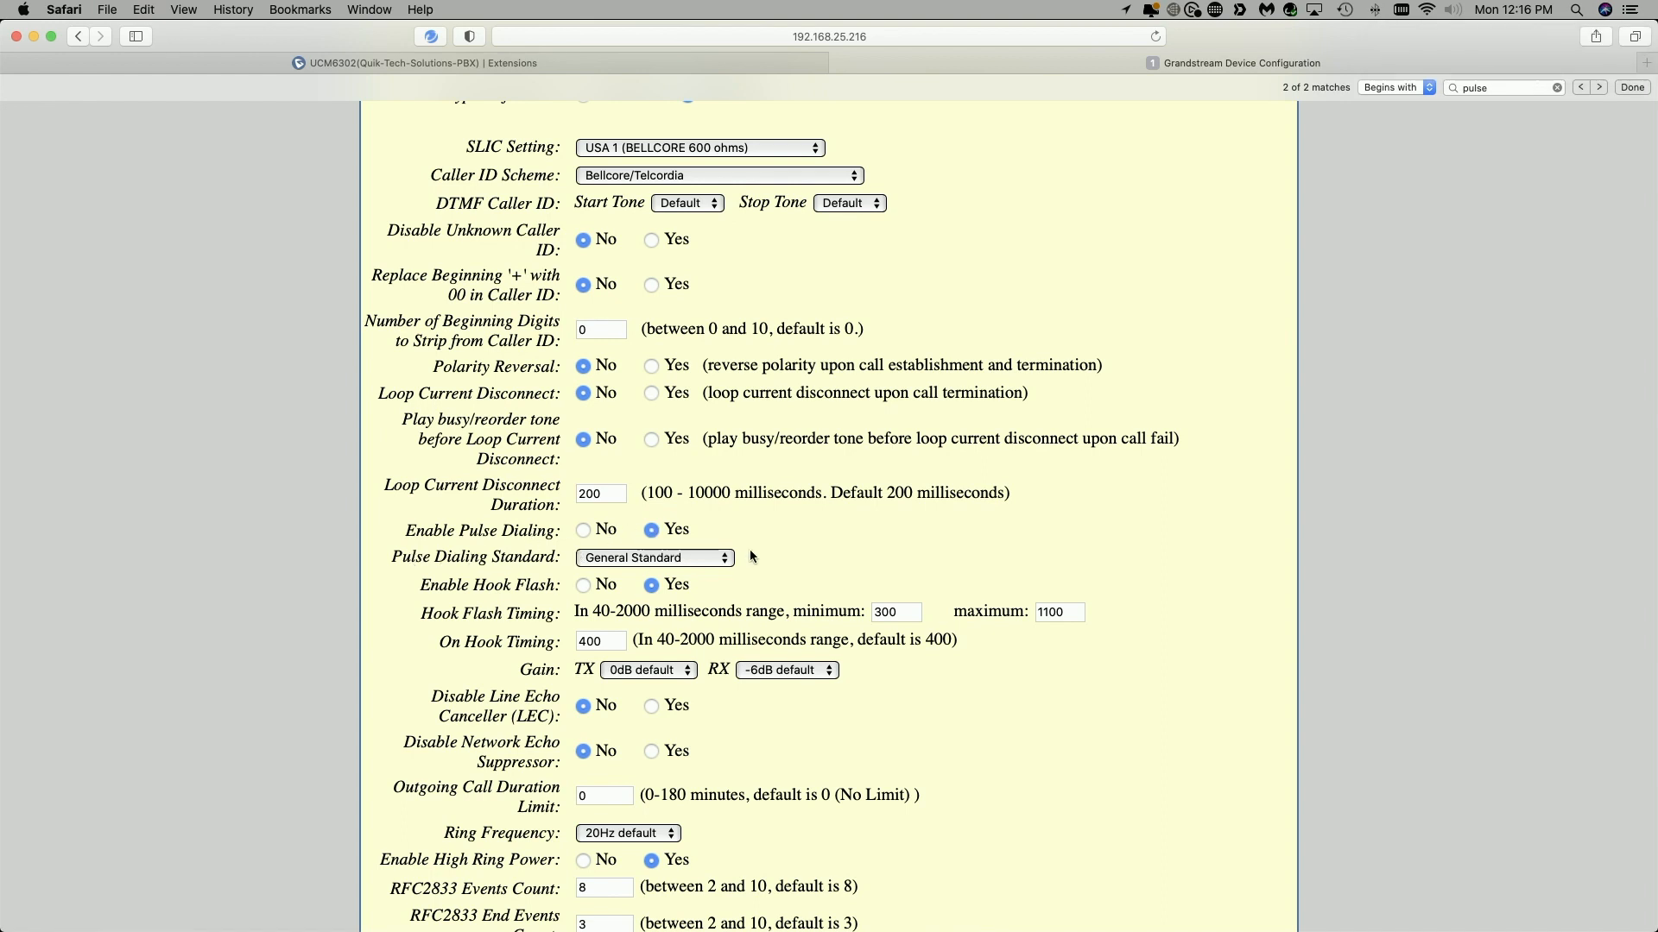
pyautogui.click(652, 558)
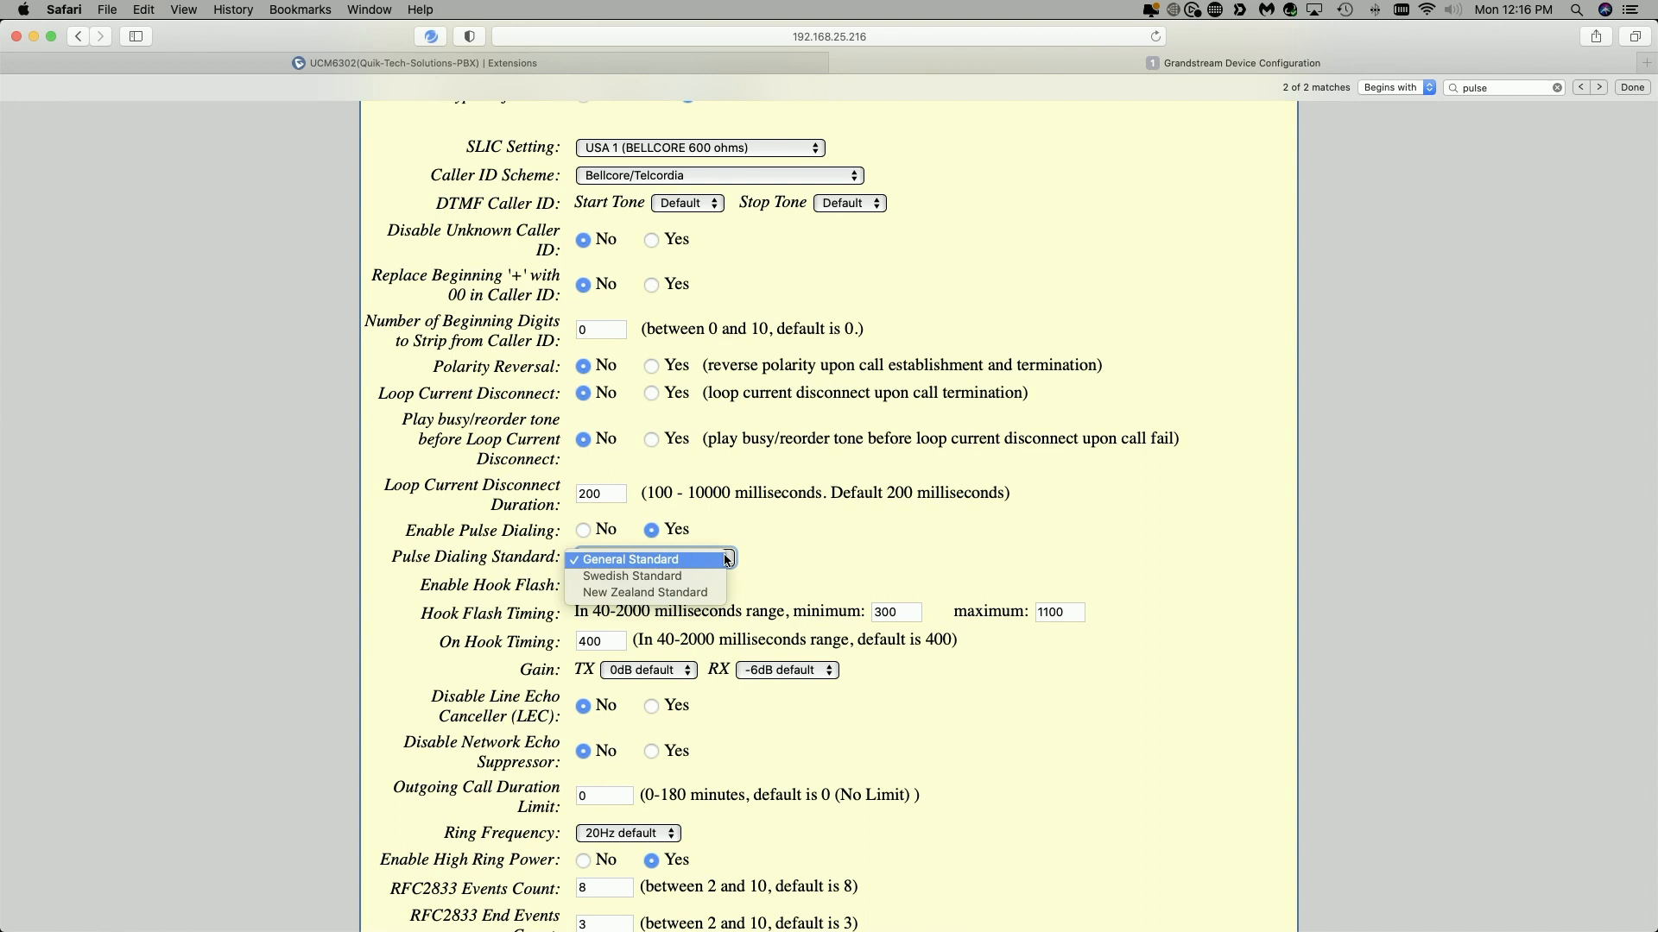
pyautogui.click(632, 557)
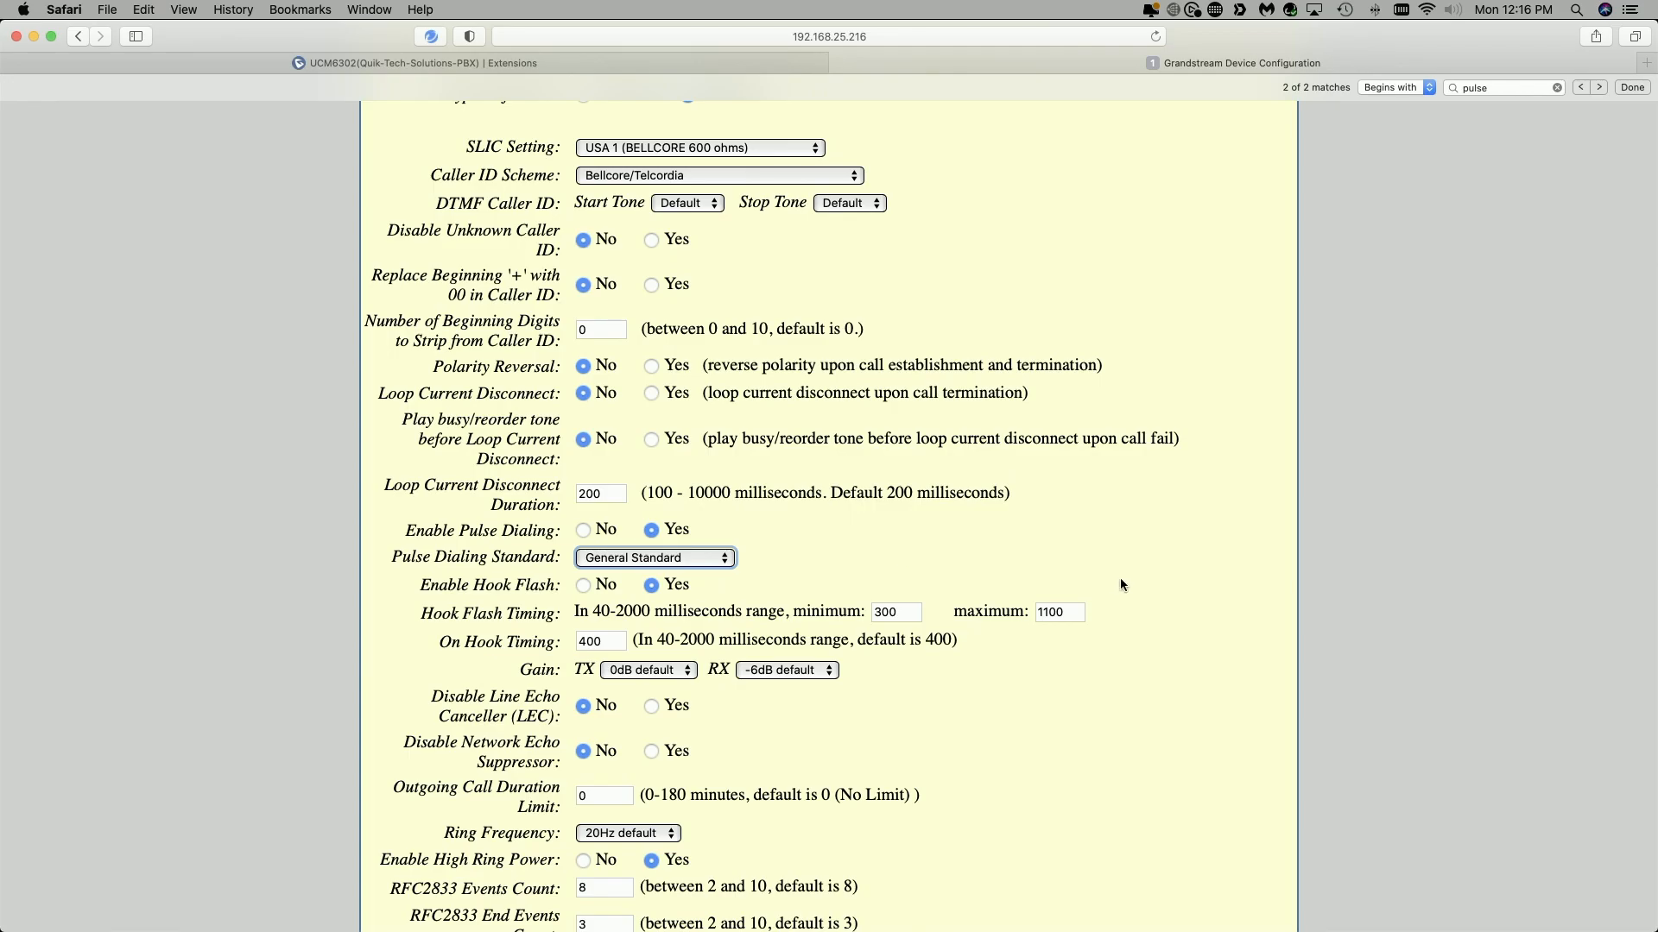
pyautogui.scroll(-3)
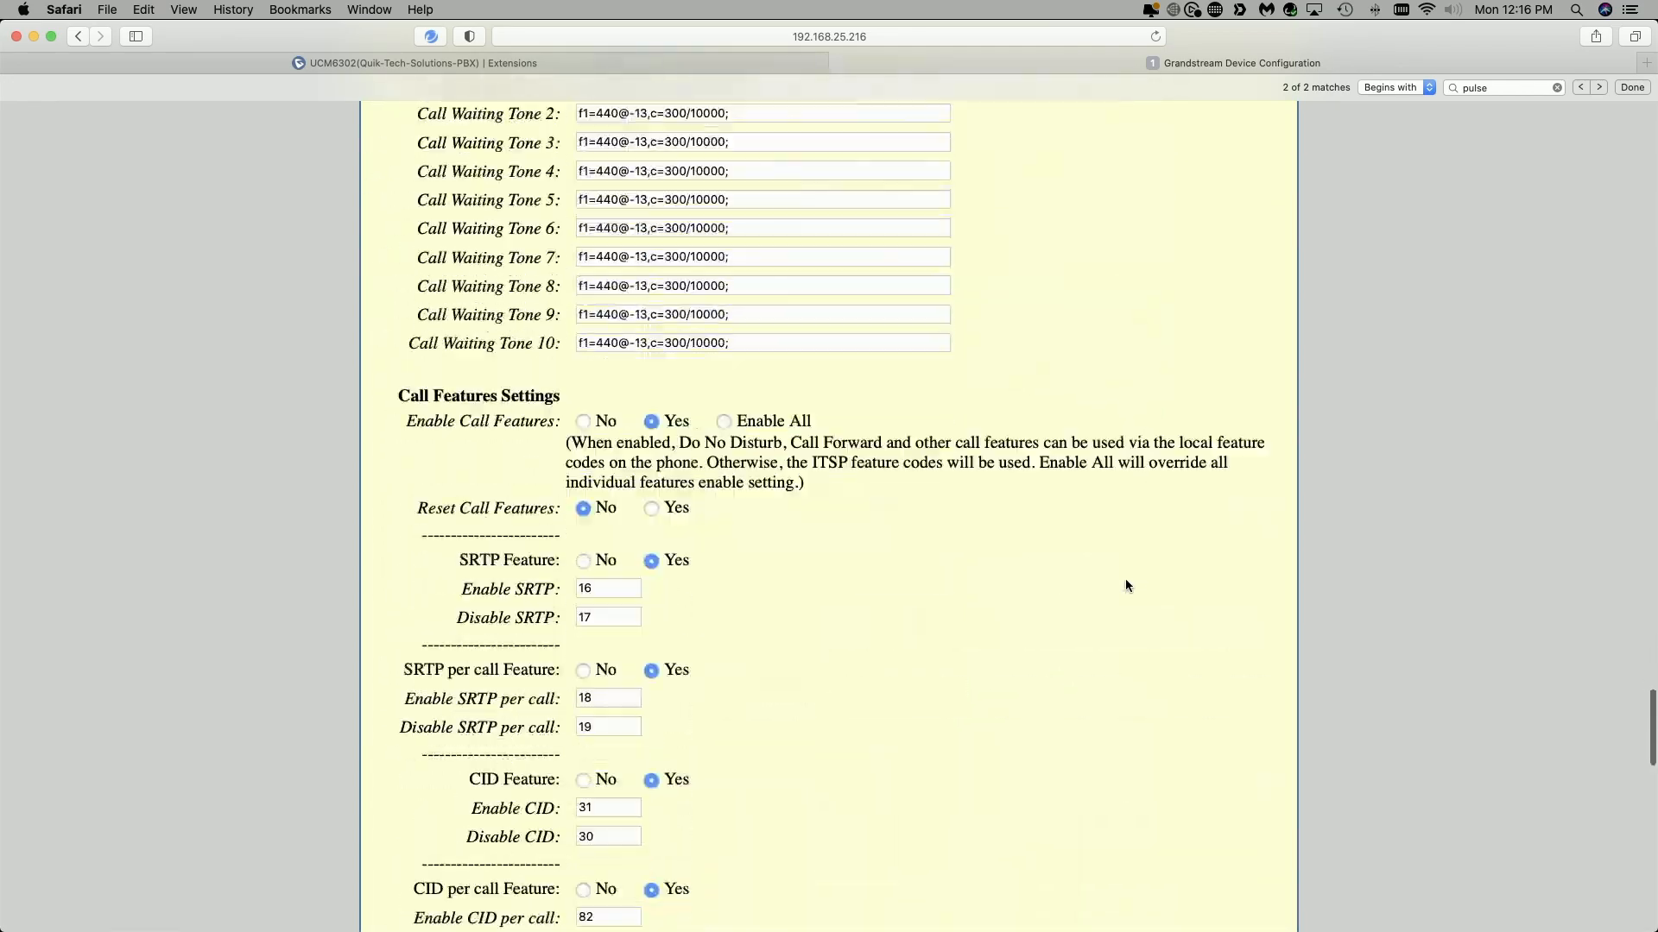
pyautogui.scroll(-3)
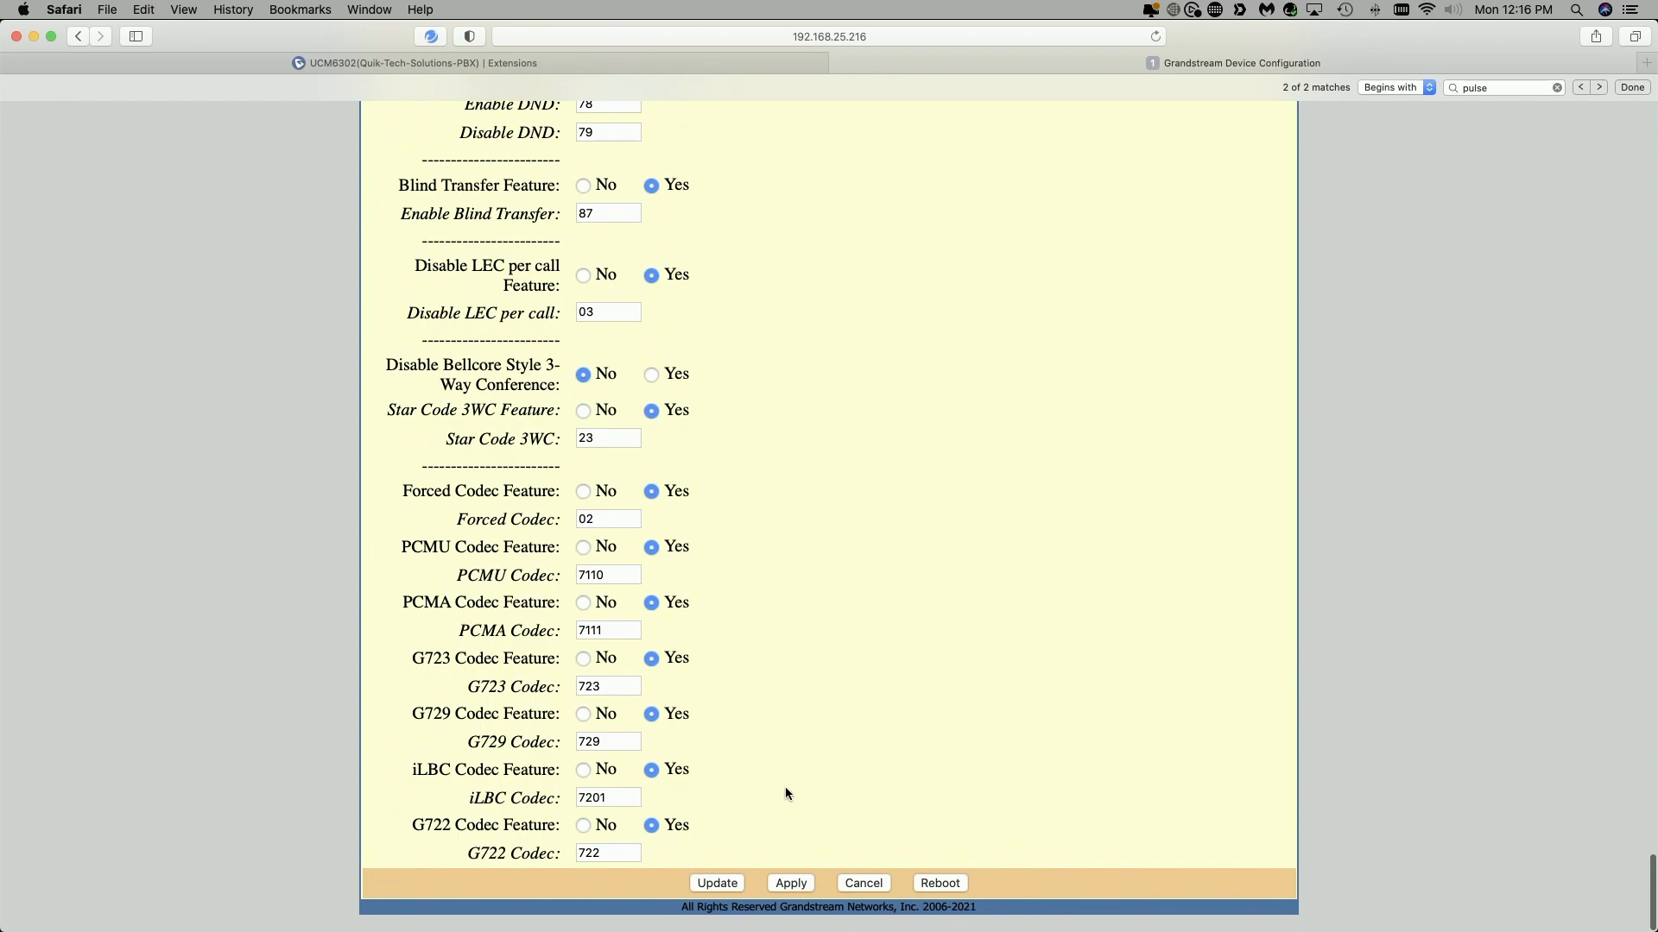
pyautogui.moveTo(1125, 719)
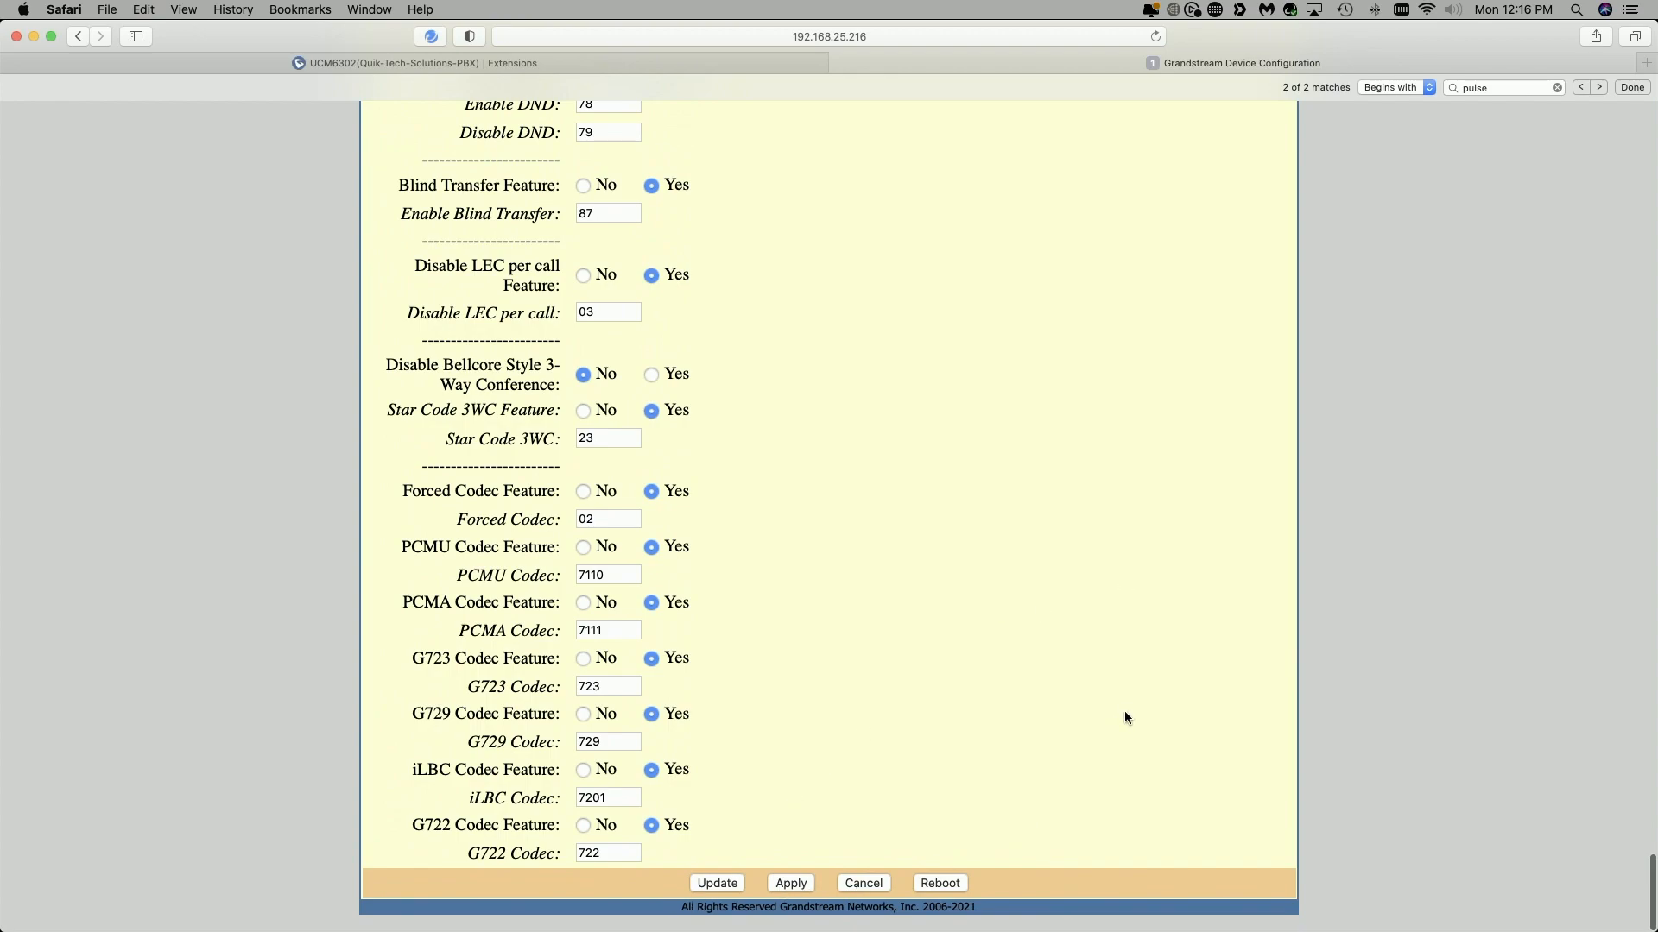
pyautogui.scroll(-3)
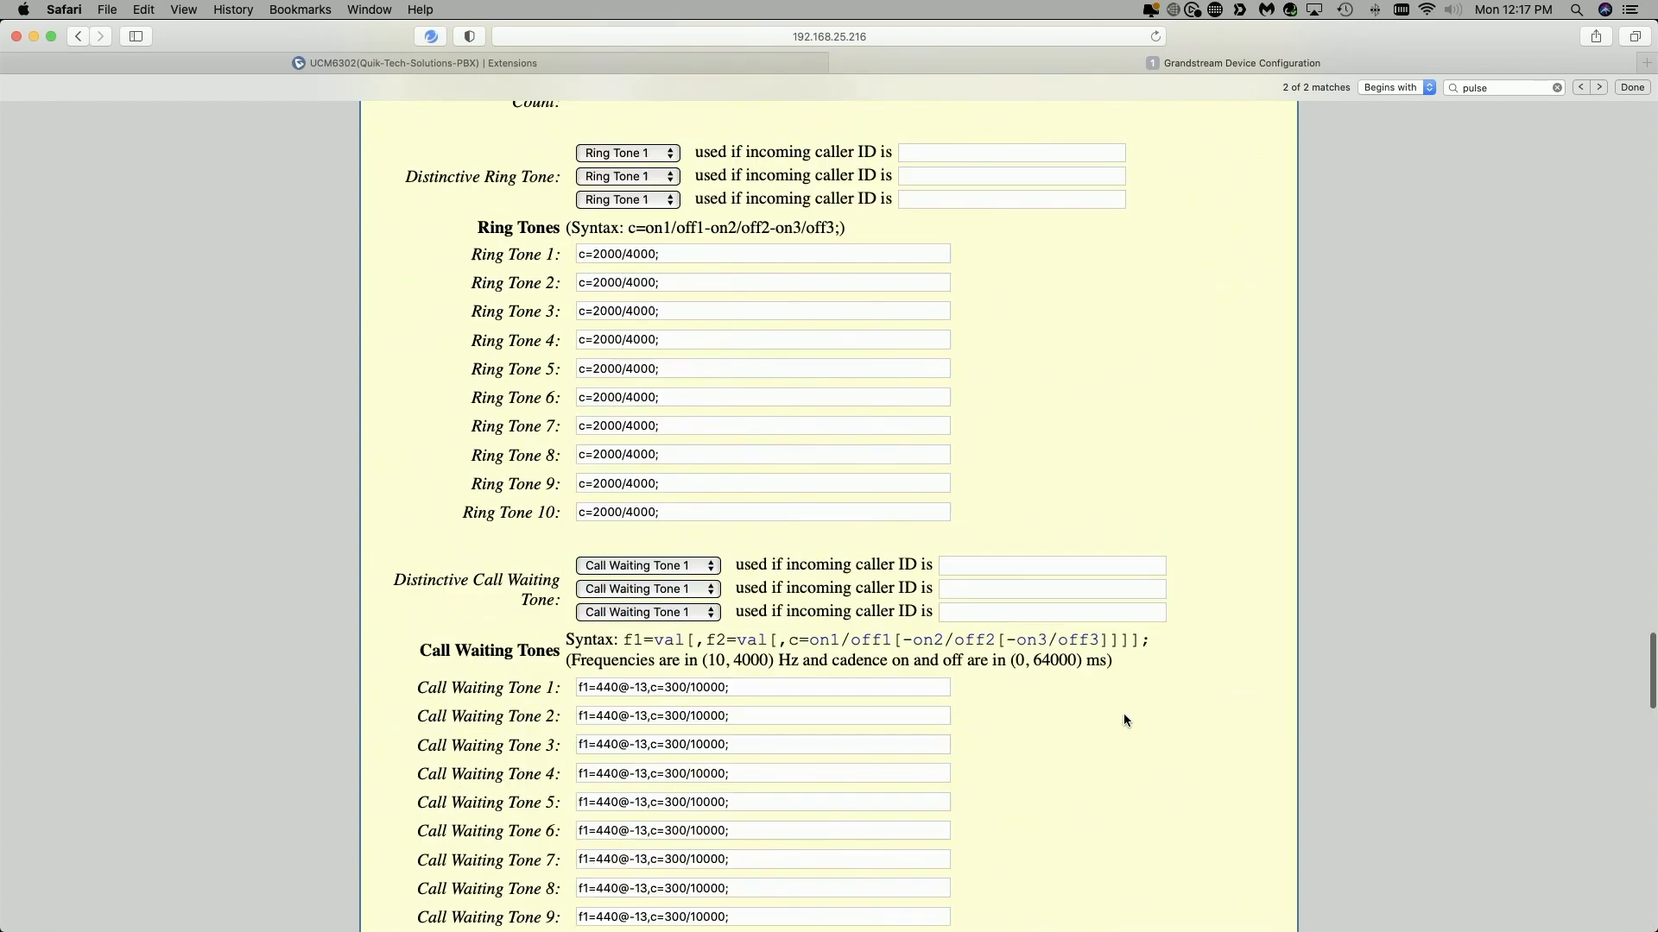